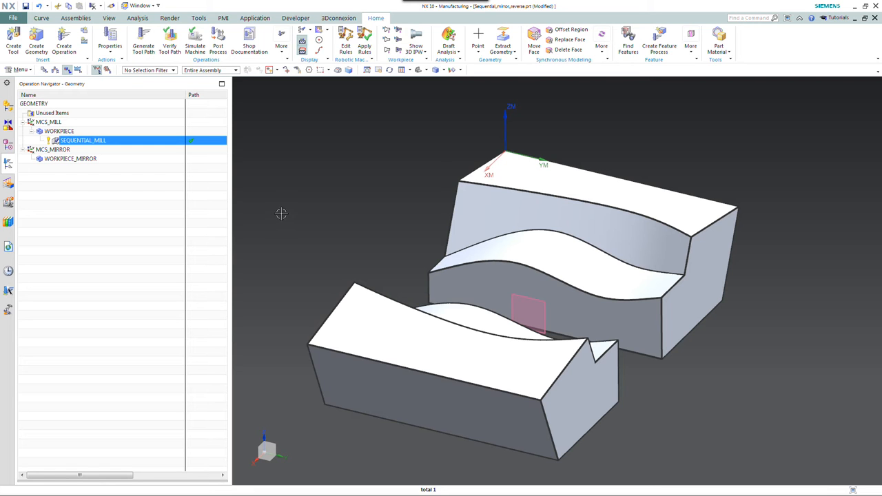
mouse_move(223, 196)
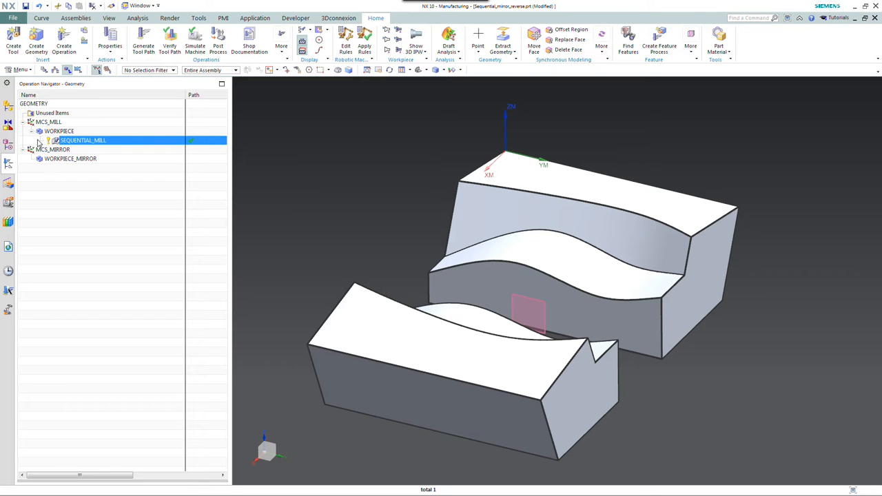
- Inspect the MCS_MILL, WORKPIECE, MCS_MIRROR and WORKPIECE_MIRROR groups, and orbit around both workpieces
click(48, 122)
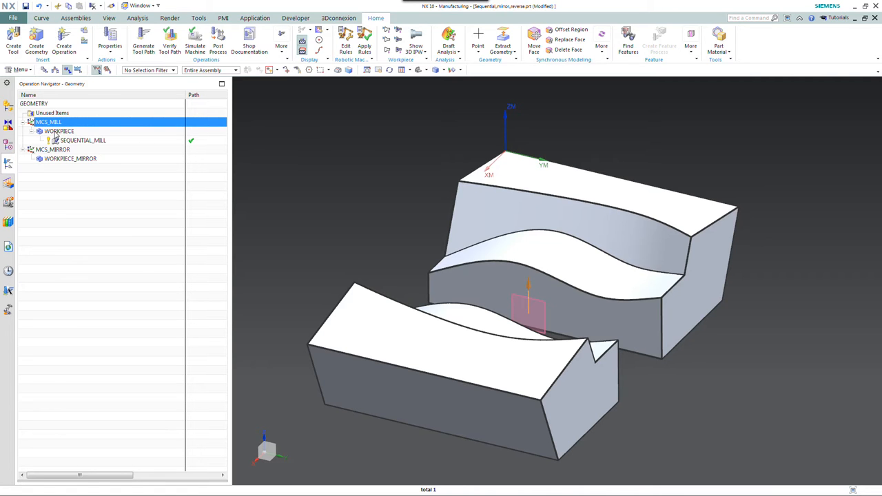
click(59, 130)
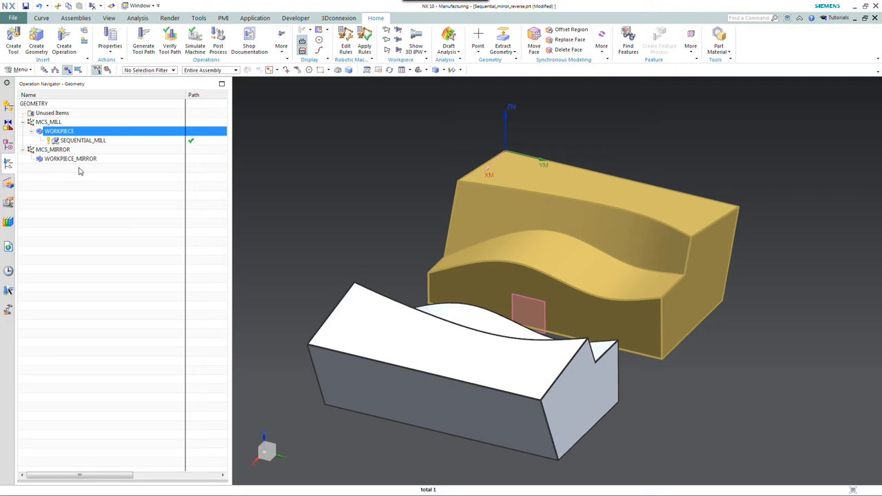
mouse_move(78, 144)
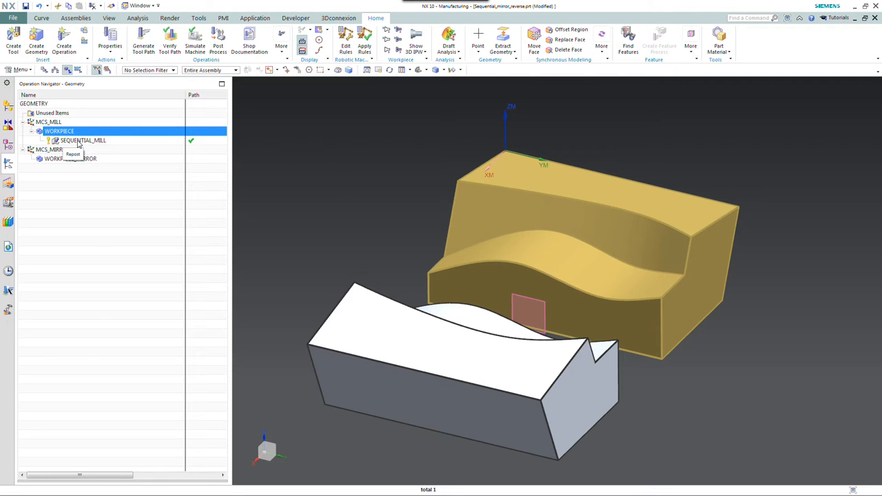
click(82, 140)
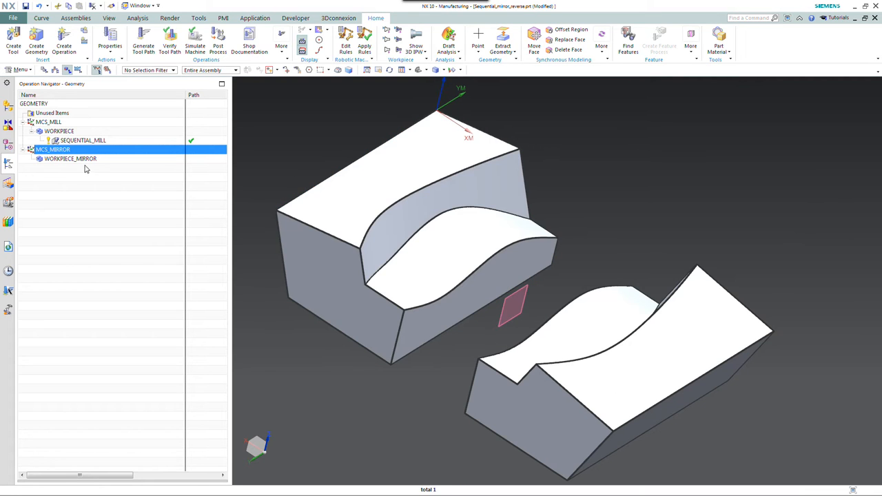
click(69, 159)
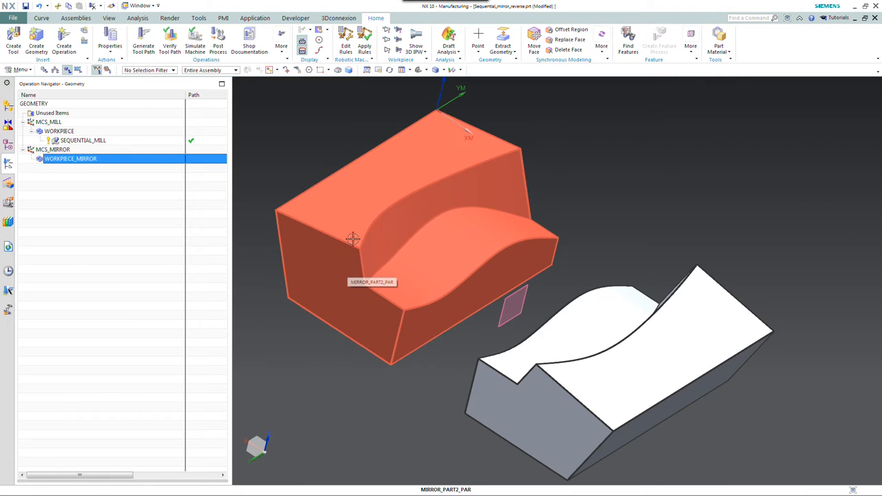
mouse_move(362, 225)
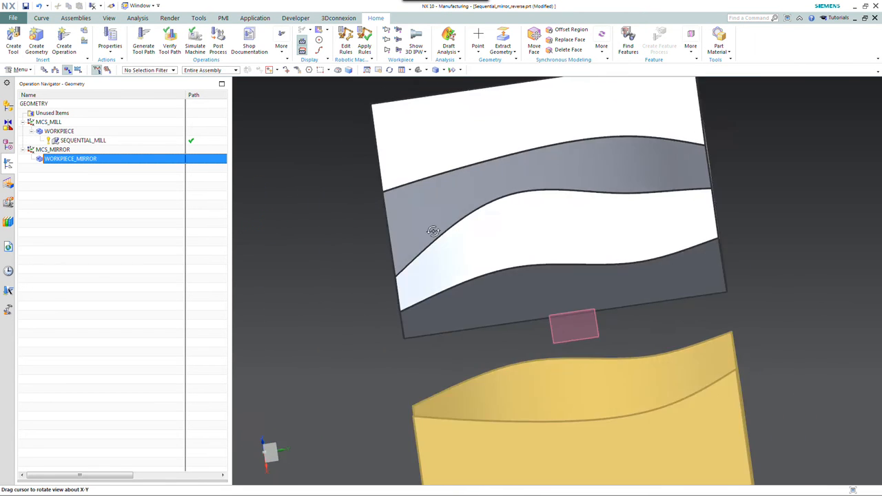
drag(433, 231, 430, 222)
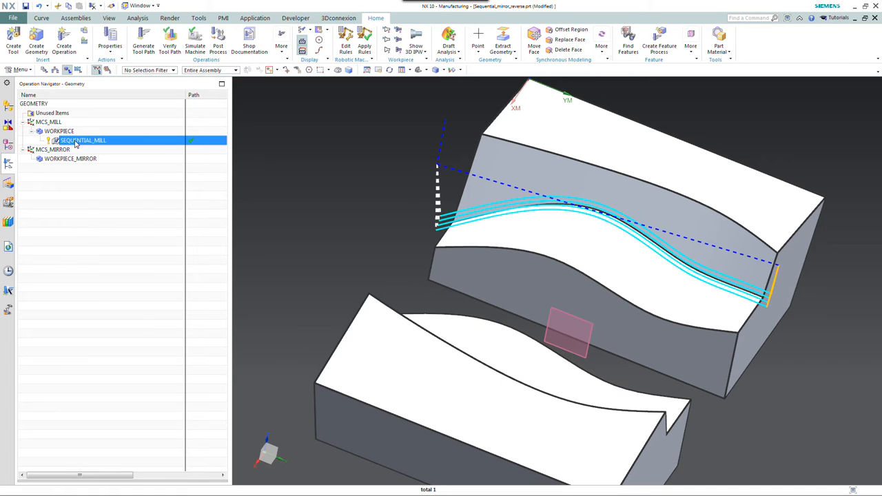
- Mirror-copy SEQUENTIAL_MILL through the datum plane as SEQUENTIAL_MILL_COPY
right_click(82, 140)
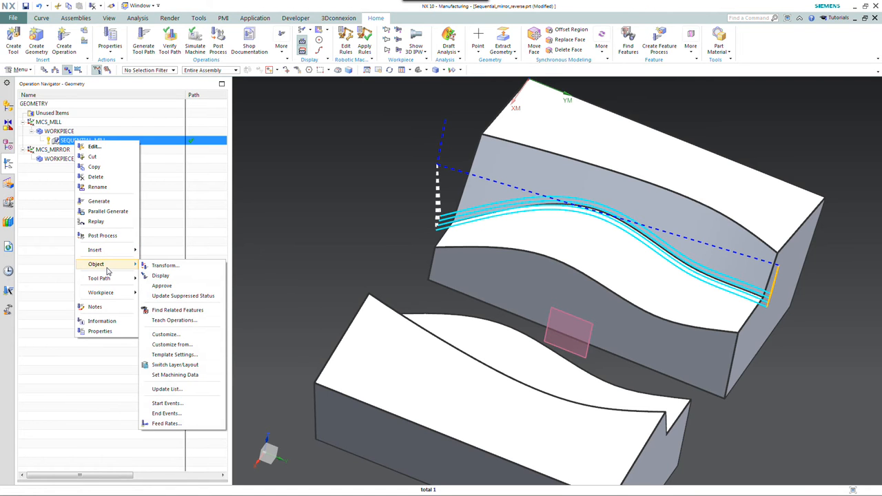
click(165, 265)
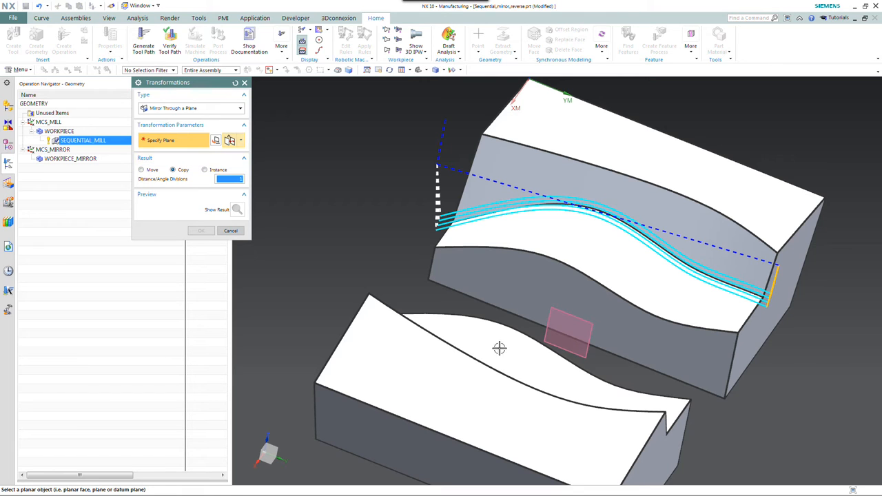
mouse_move(587, 355)
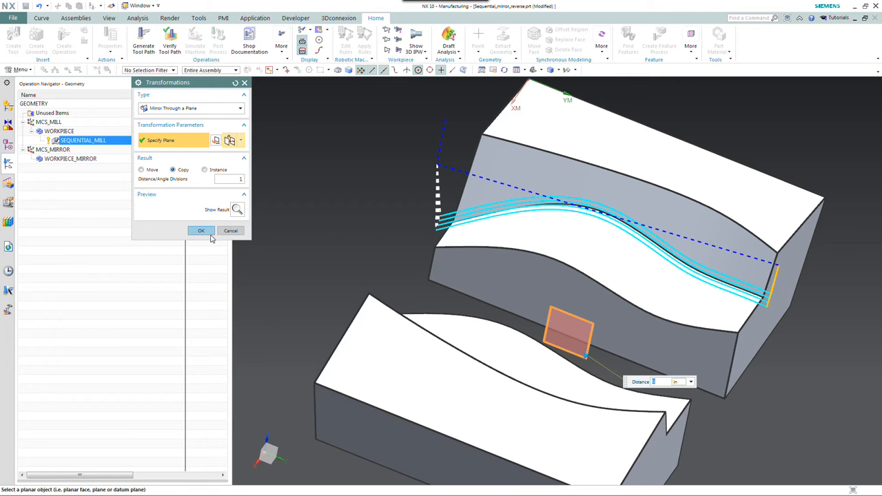
click(201, 230)
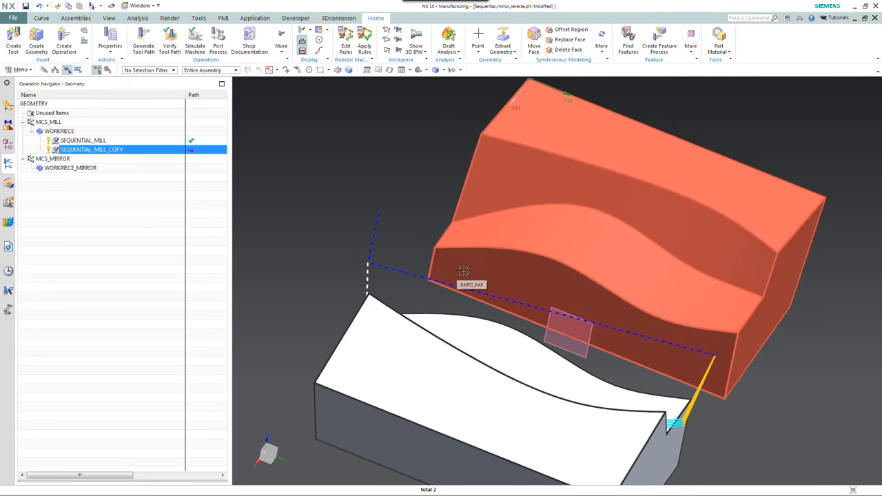
- Orbit the view to inspect the mirrored toolpath on MIRROR_PART2_PAR
drag(462, 268, 356, 246)
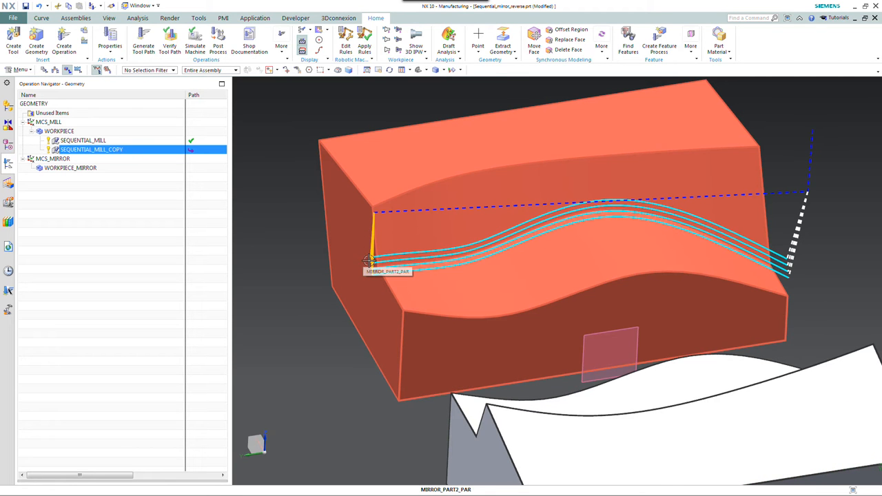
mouse_move(401, 246)
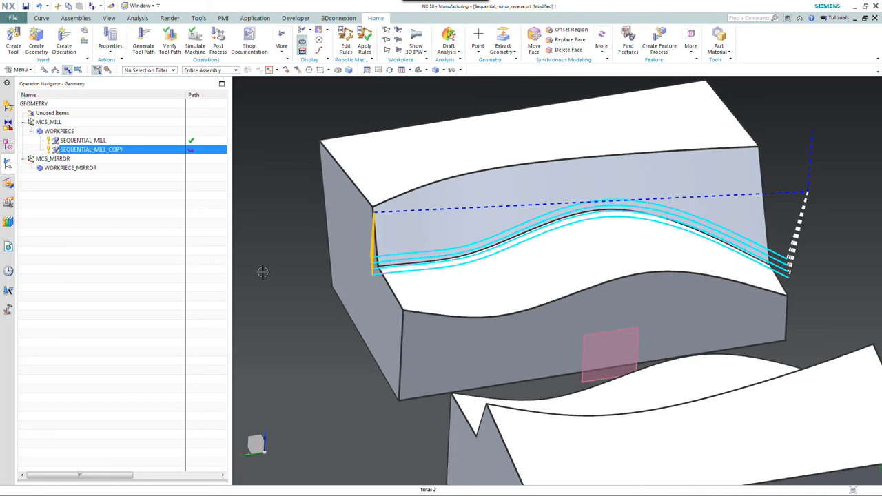
mouse_move(235, 248)
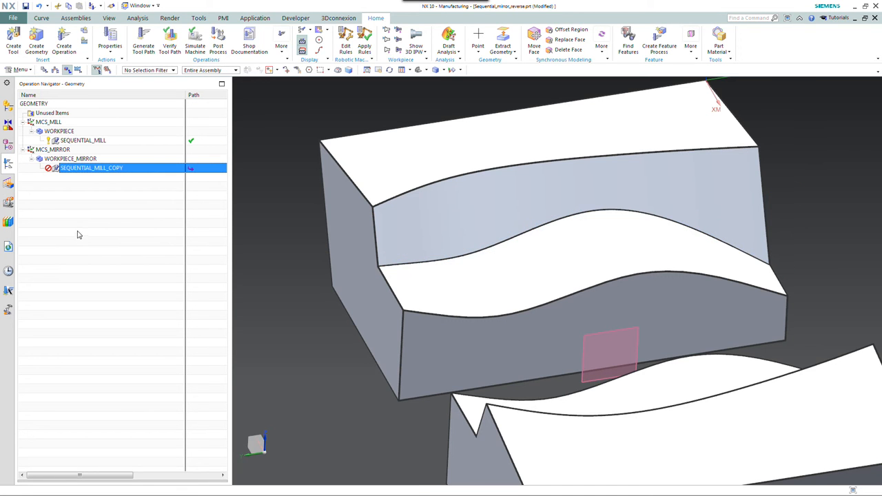
mouse_move(55, 172)
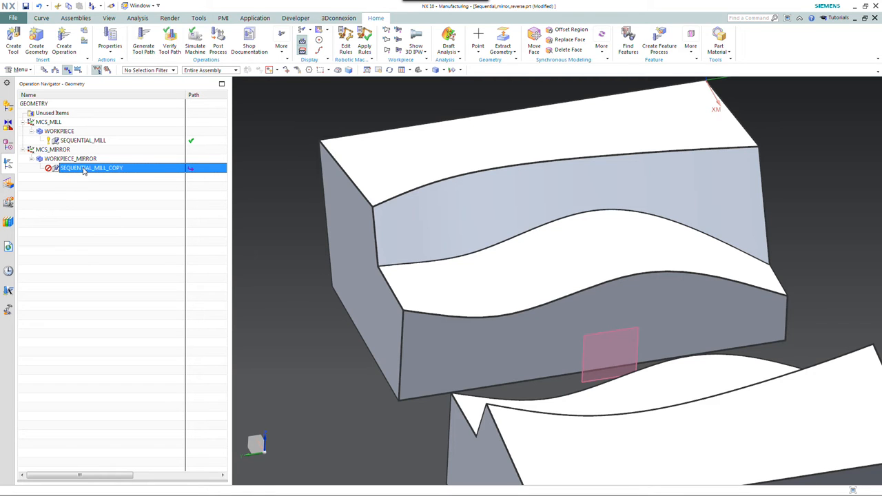
mouse_move(84, 171)
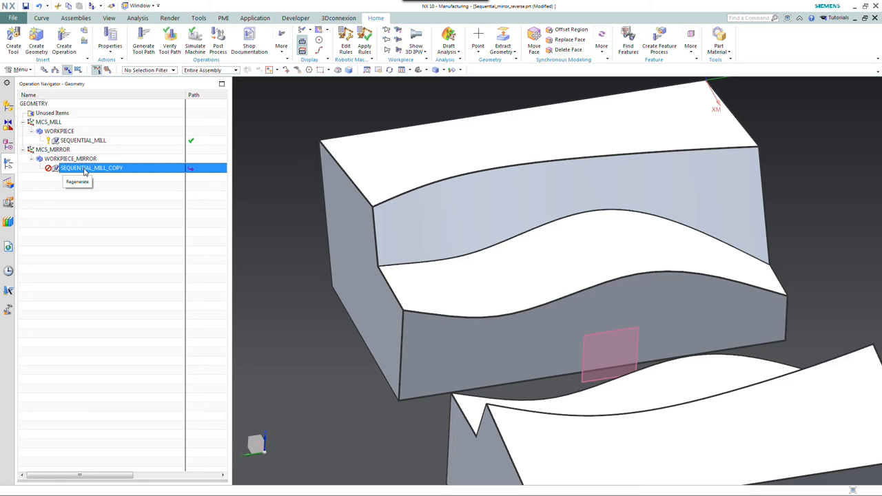
- Bring up the action menu for SEQUENTIAL_MILL_COPY under WORKPIECE_MIRROR
right_click(91, 168)
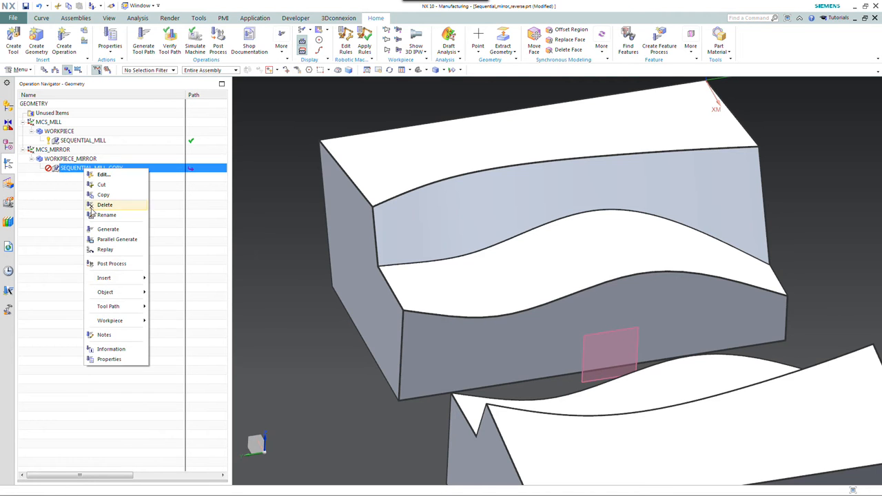
mouse_move(108, 306)
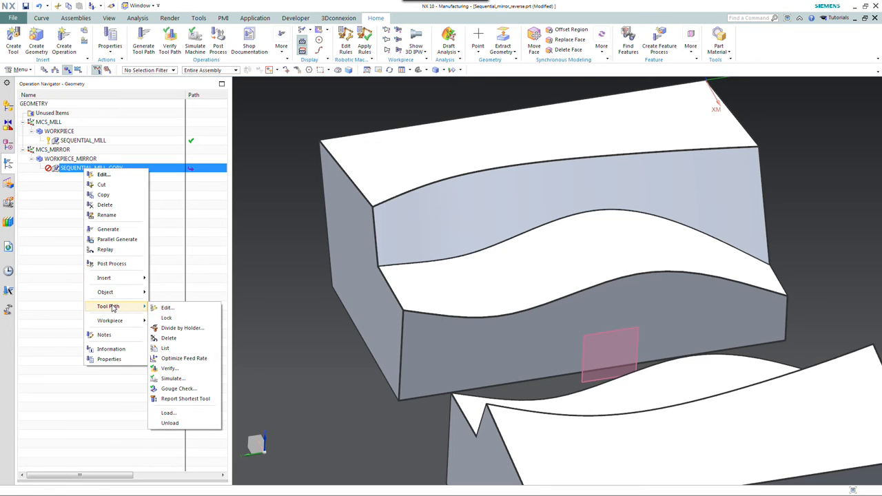
mouse_move(167, 308)
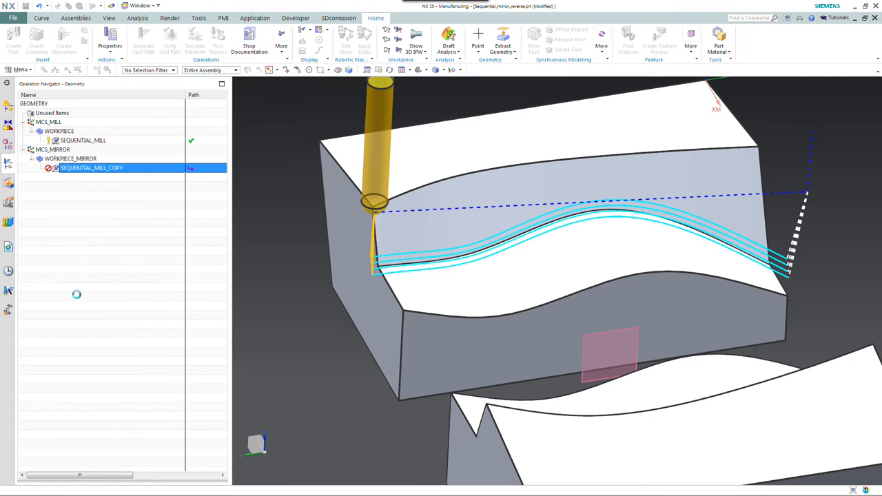
- Open SEQUENTIAL_MILL_COPY in the Tool Path Editor, move the tool to a path point, then reselect the path
double_click(91, 168)
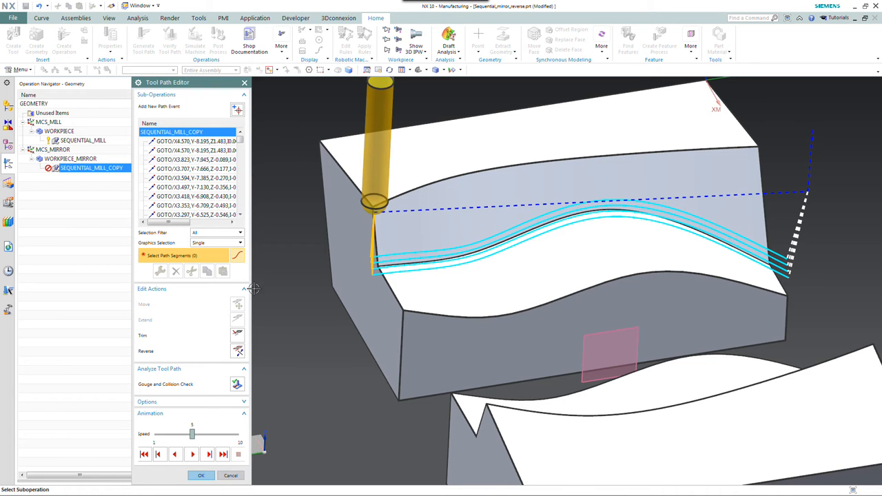
mouse_move(272, 315)
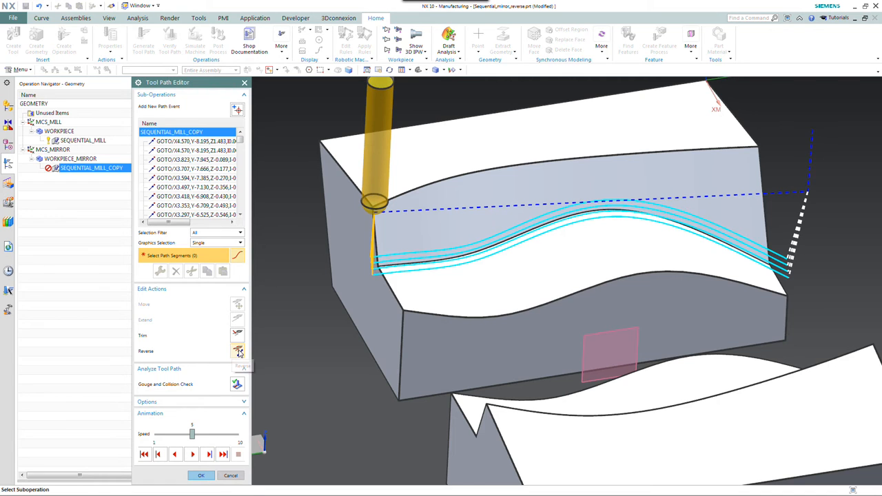
click(197, 187)
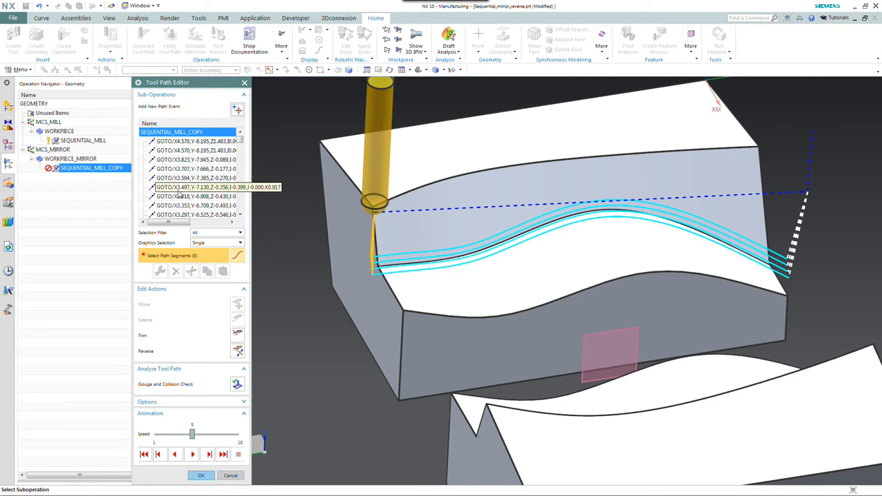
click(197, 187)
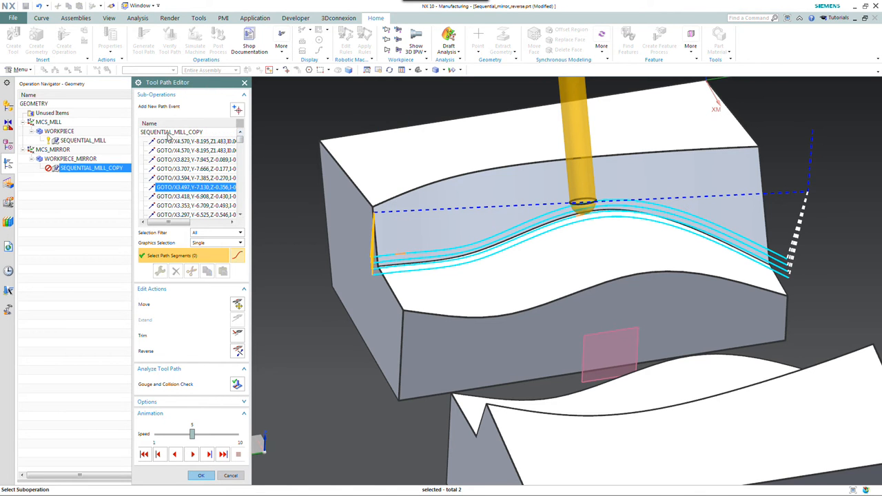
click(171, 132)
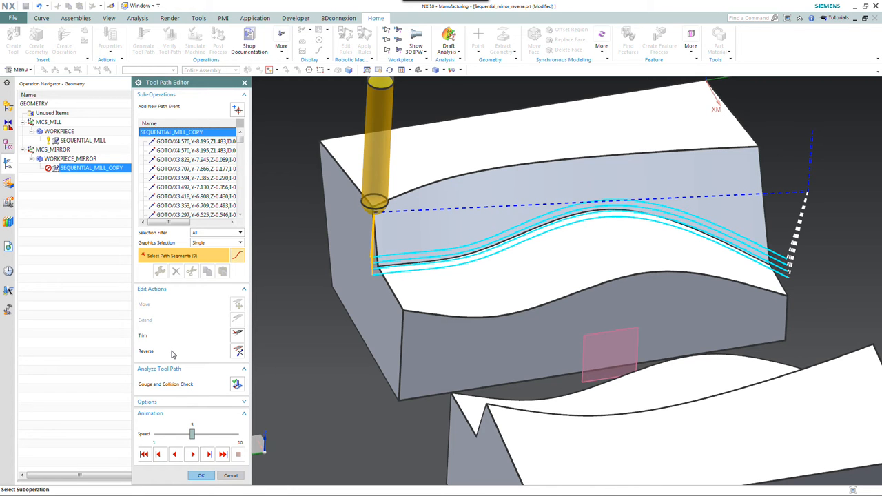
mouse_move(171, 358)
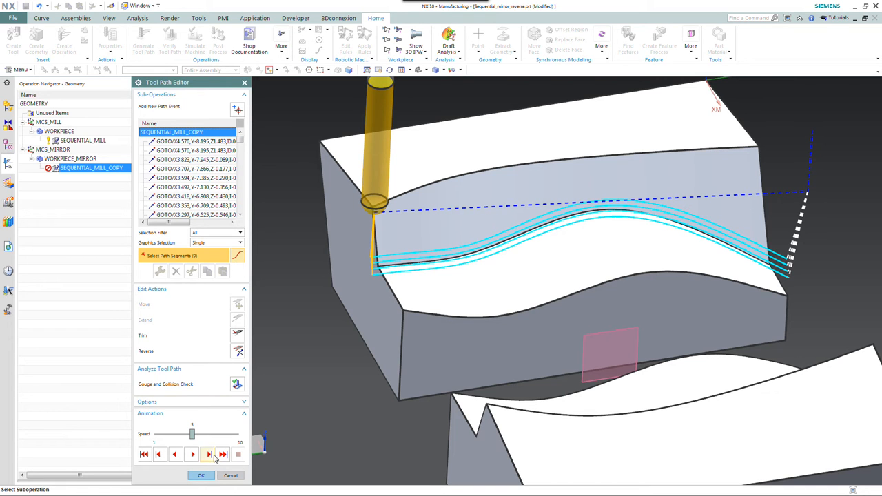
mouse_move(223, 453)
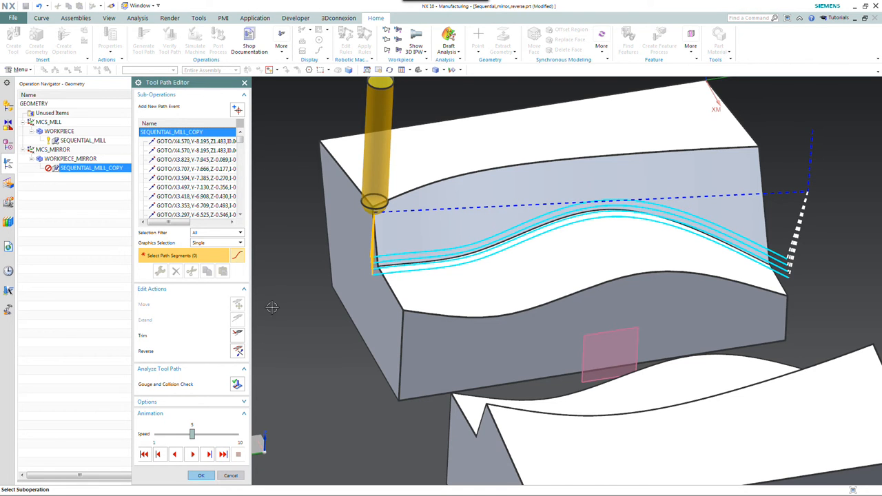
mouse_move(207, 353)
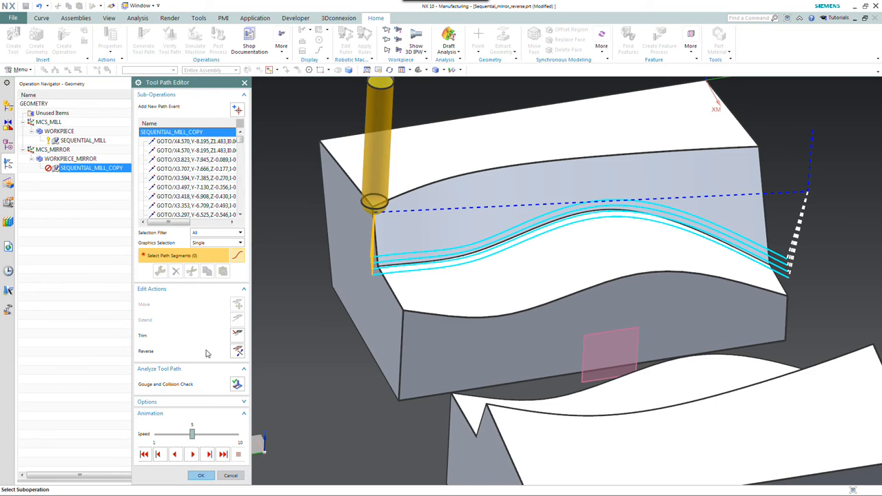
- Reverse the copied toolpath's direction and accept the edit
click(197, 151)
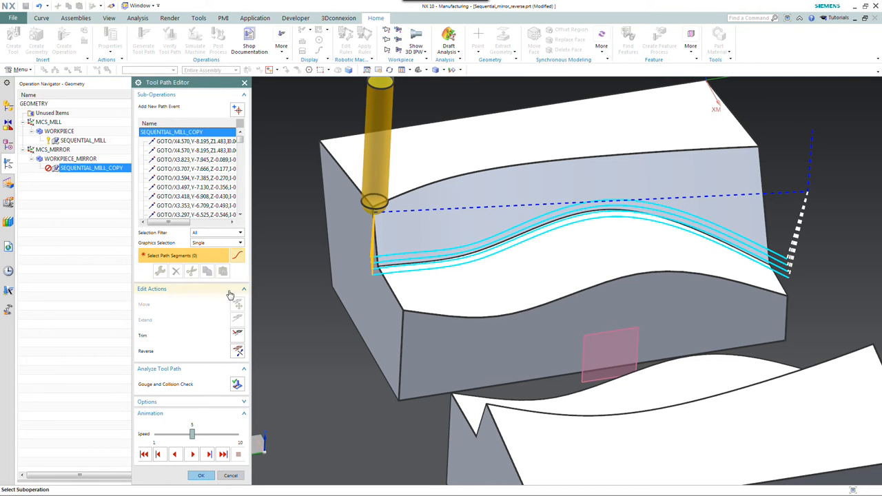
mouse_move(238, 351)
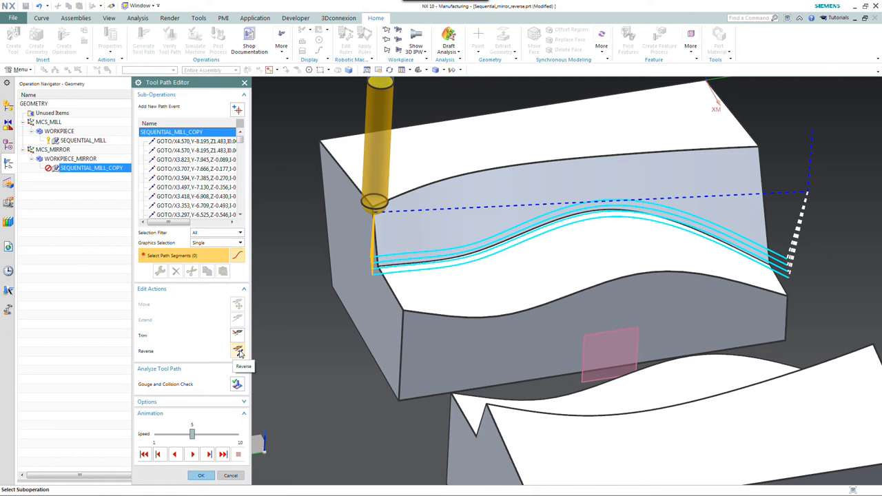
click(237, 350)
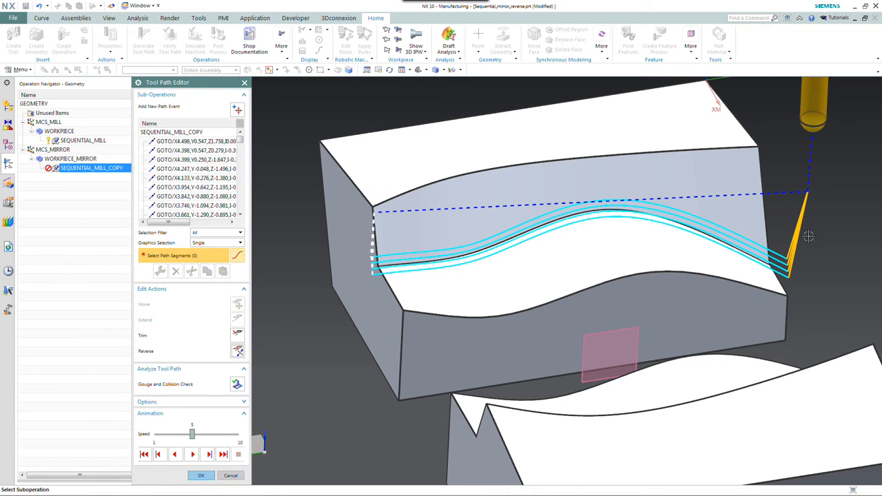
mouse_move(367, 288)
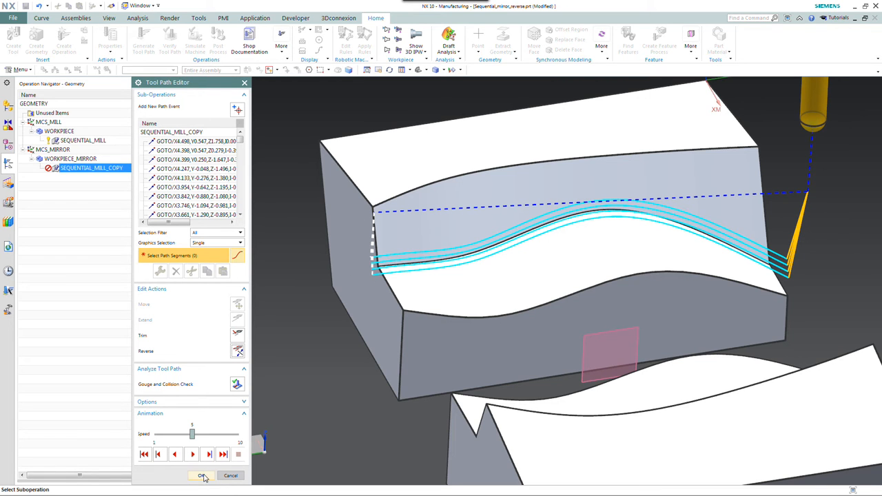
click(200, 475)
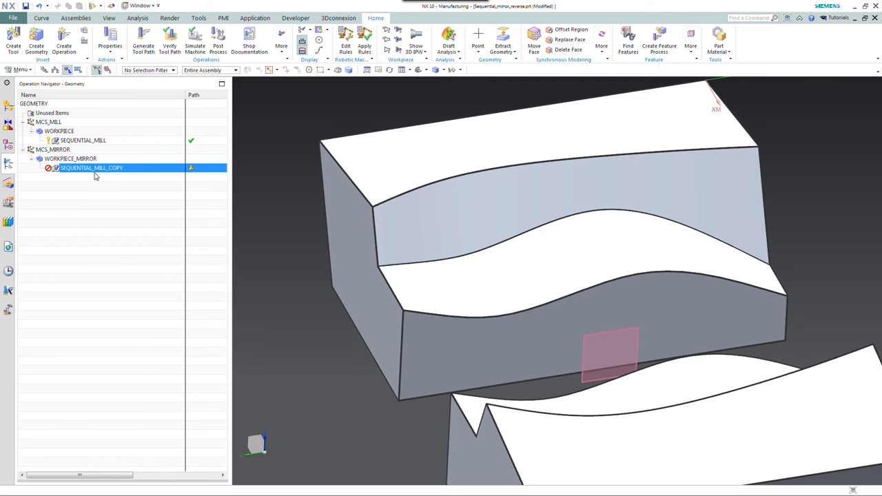
- Launch Tool Path > Verify for SEQUENTIAL_MILL_COPY
right_click(91, 167)
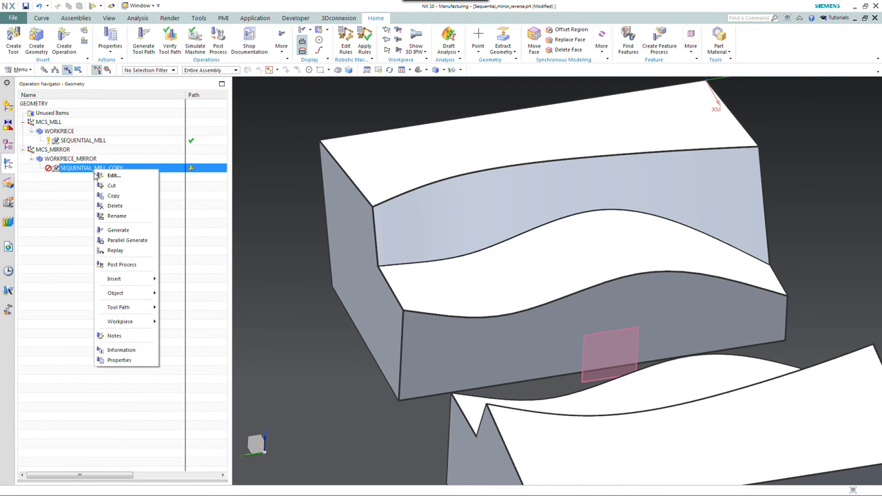
click(117, 307)
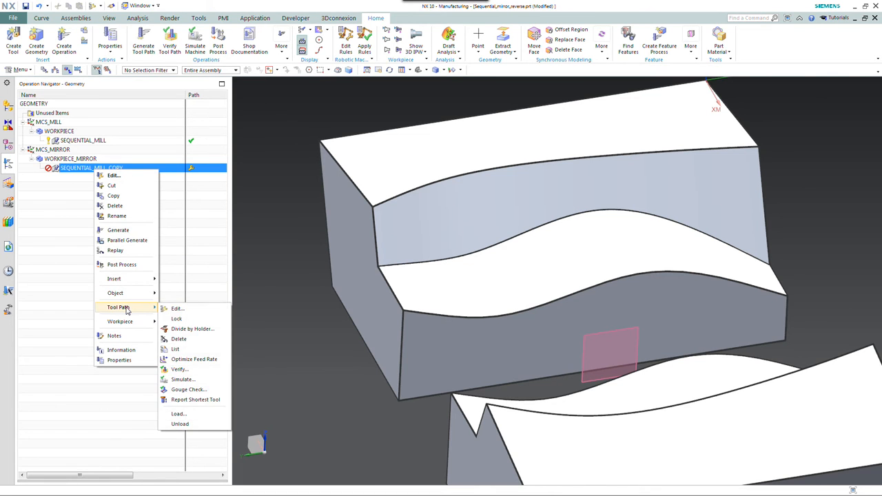
mouse_move(180, 370)
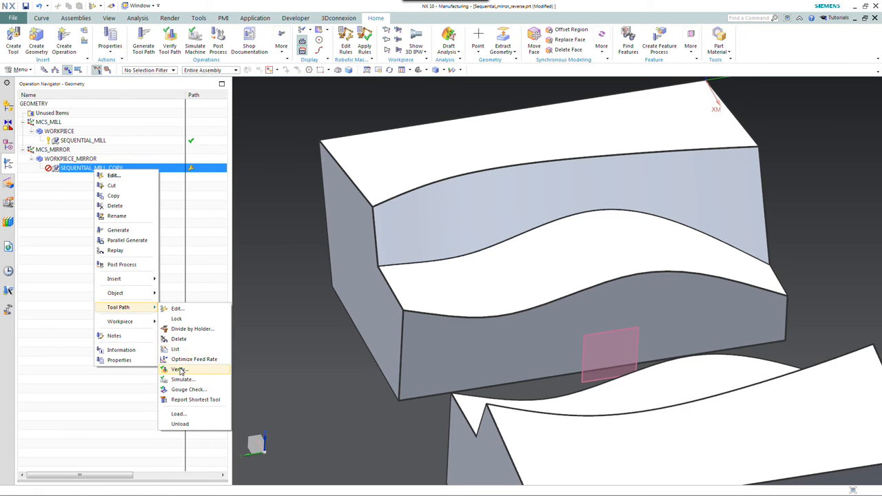
click(179, 370)
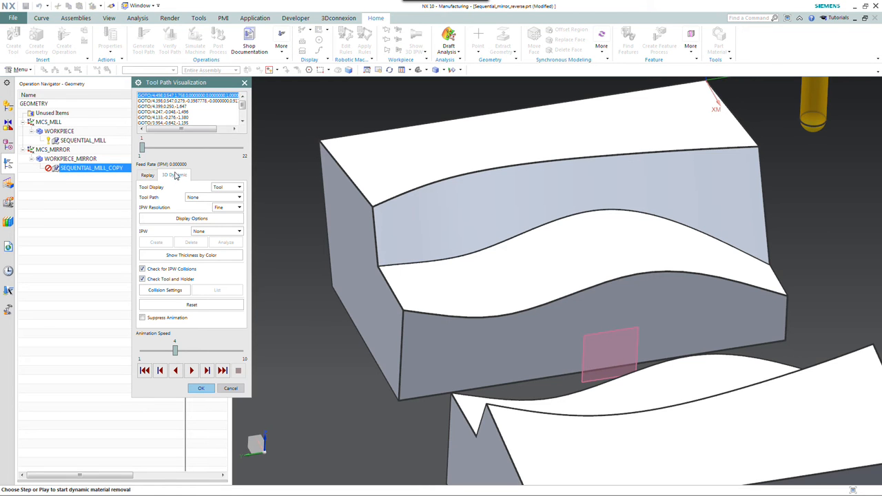
- Play the 3D Dynamic material-removal animation, then stop it partway
click(191, 370)
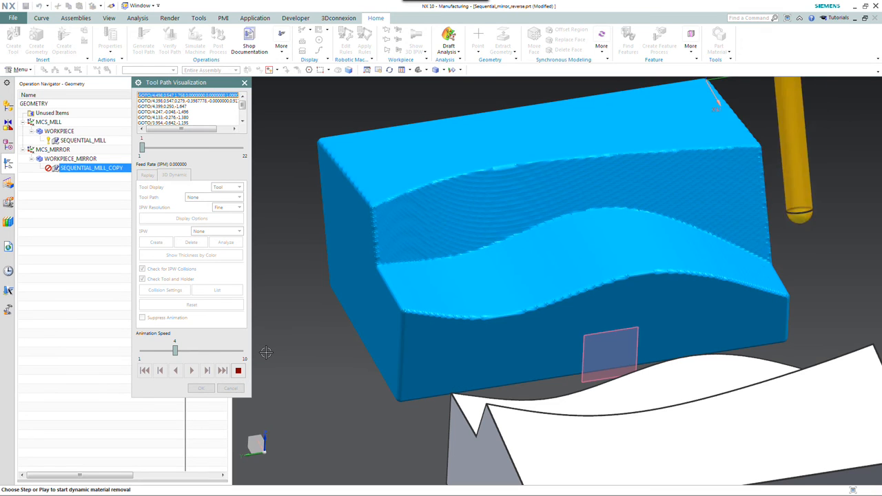
click(191, 370)
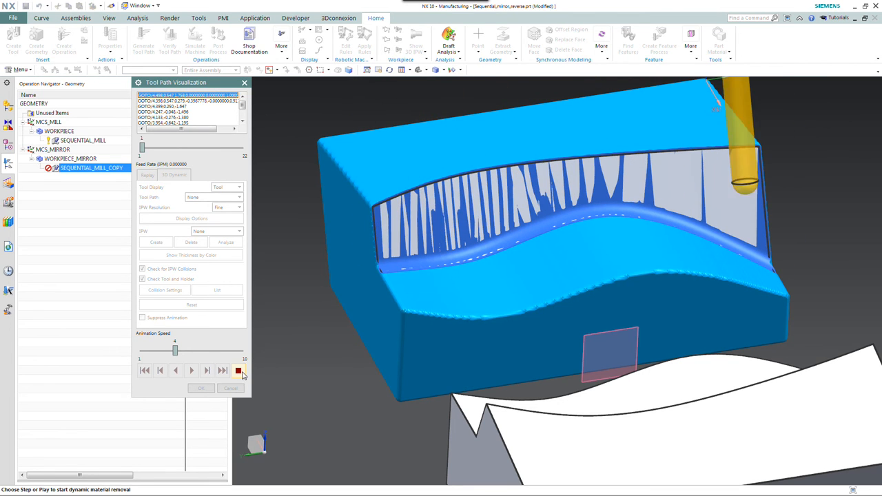
click(191, 371)
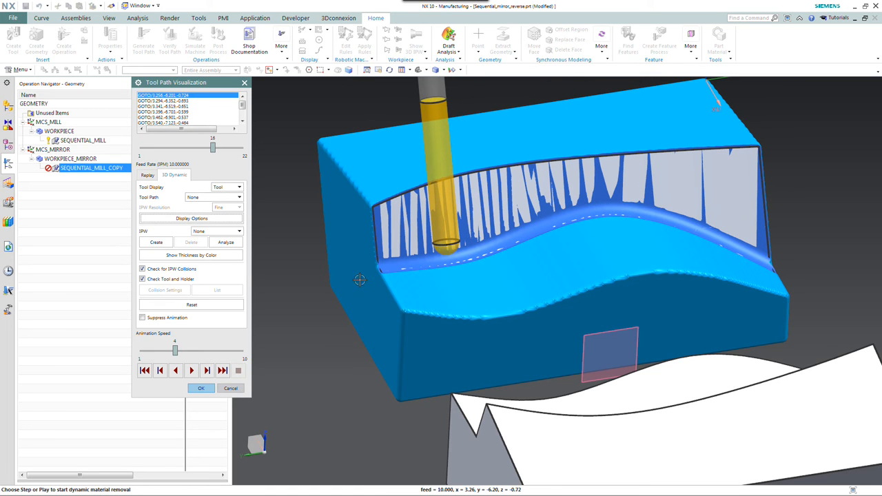
mouse_move(411, 269)
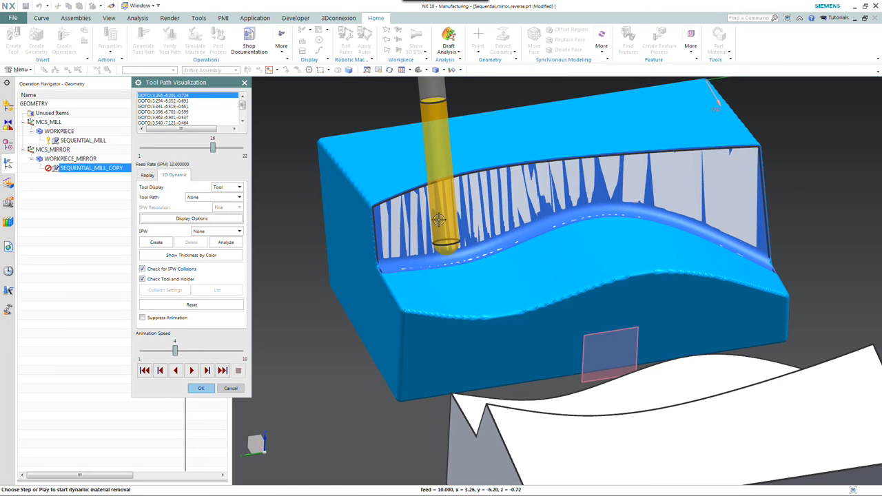
mouse_move(326, 305)
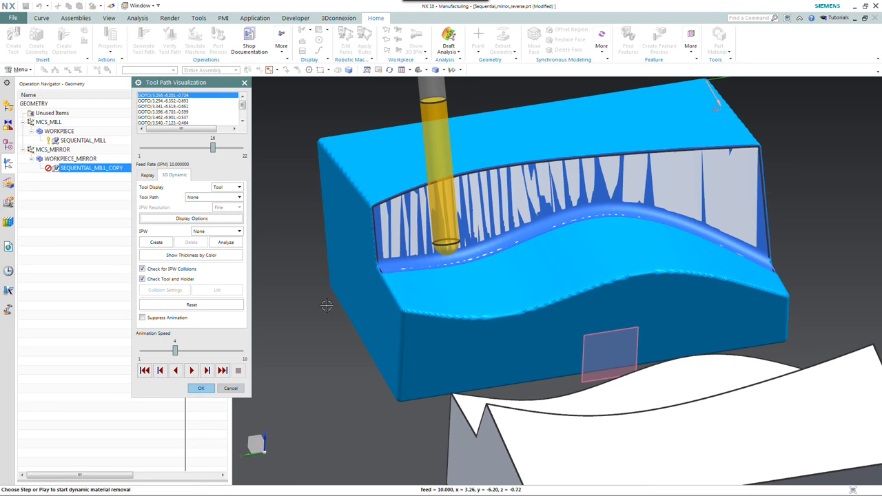
mouse_move(313, 327)
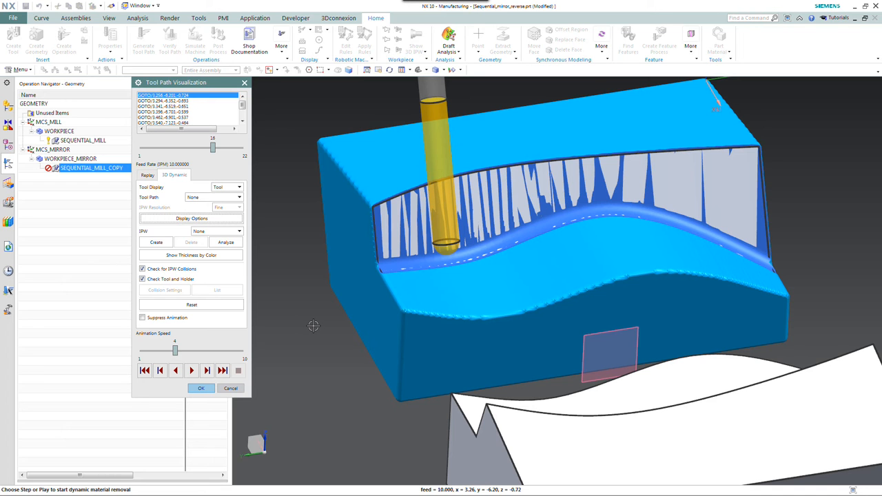
mouse_move(410, 238)
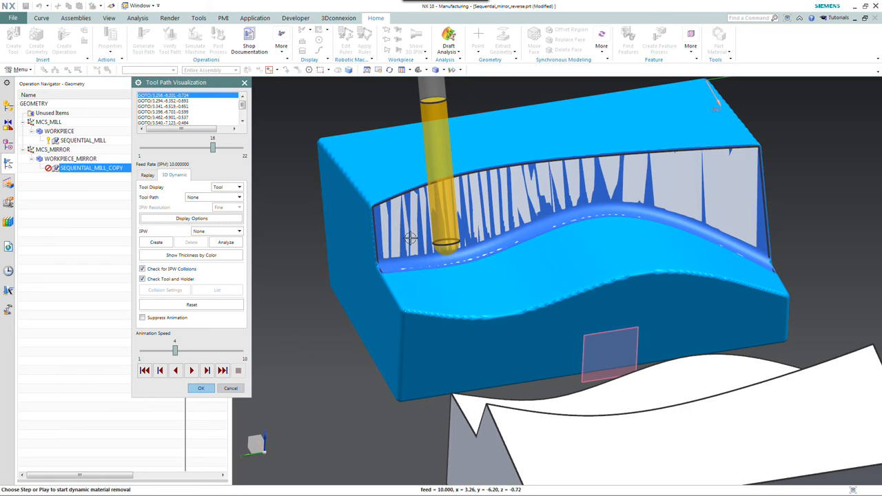
mouse_move(278, 329)
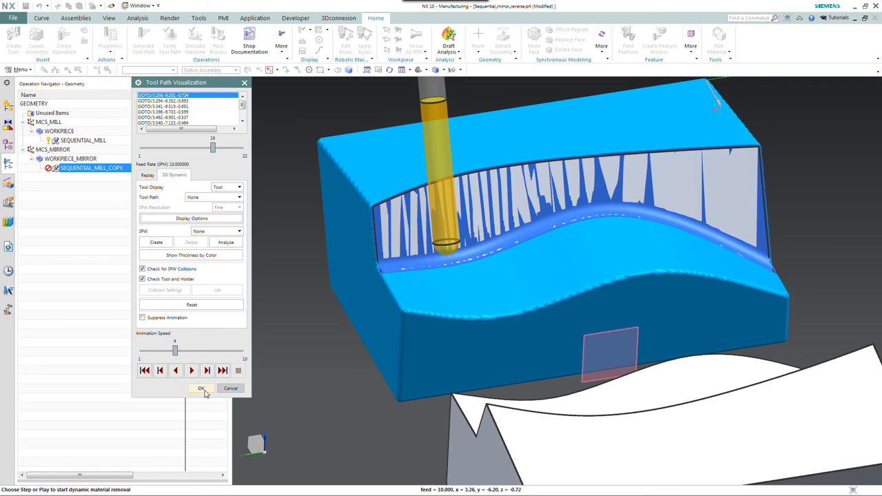
- Close Tool Path Visualization with OK and delete SEQUENTIAL_MILL_COPY
click(200, 388)
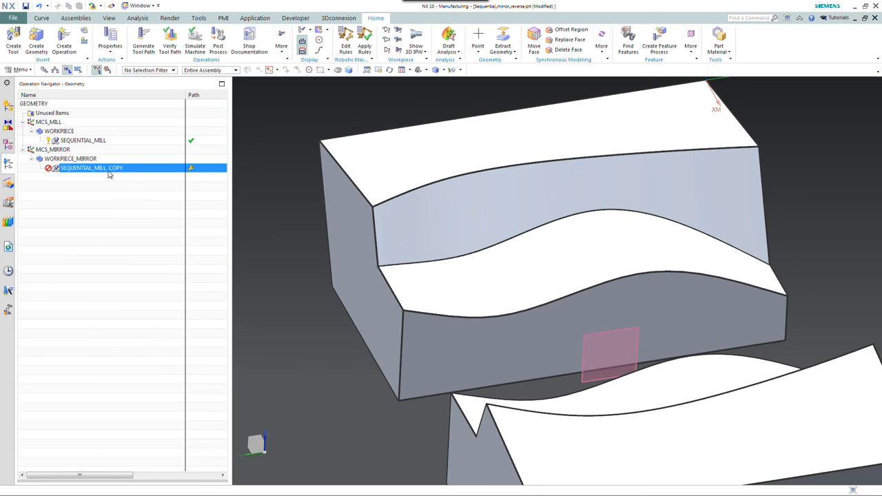
right_click(91, 168)
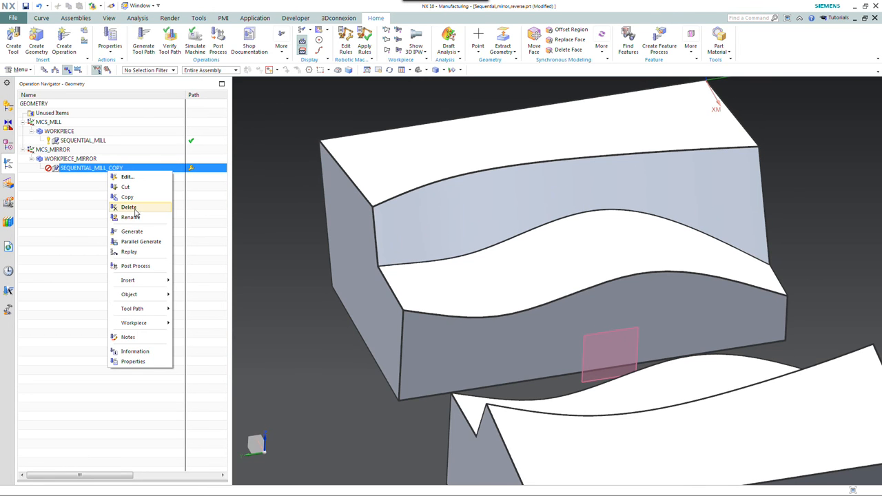
click(129, 207)
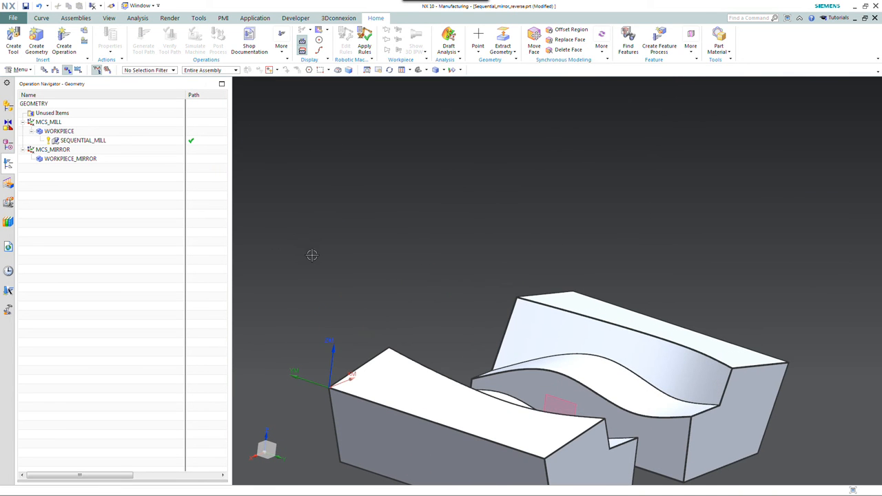
- Edit SEQUENTIAL_MILL's second sub-operation loop: Ps final stock 0.3000, increment 0.1000
double_click(82, 140)
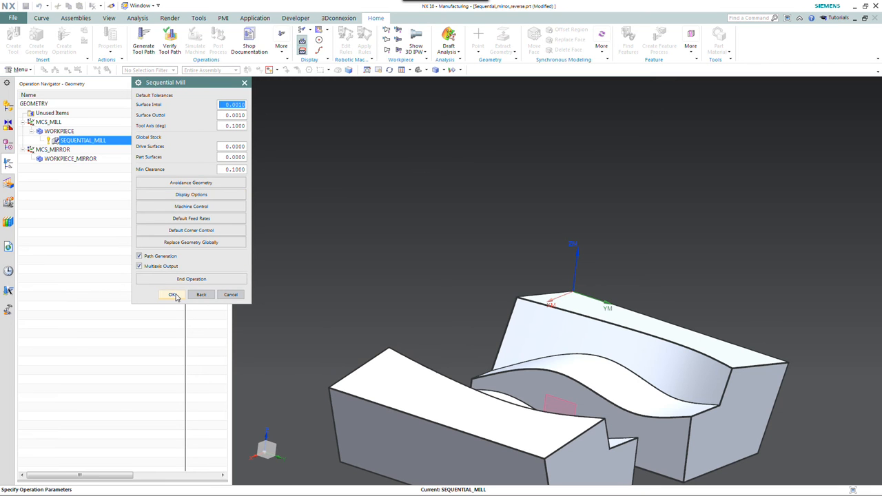
click(173, 294)
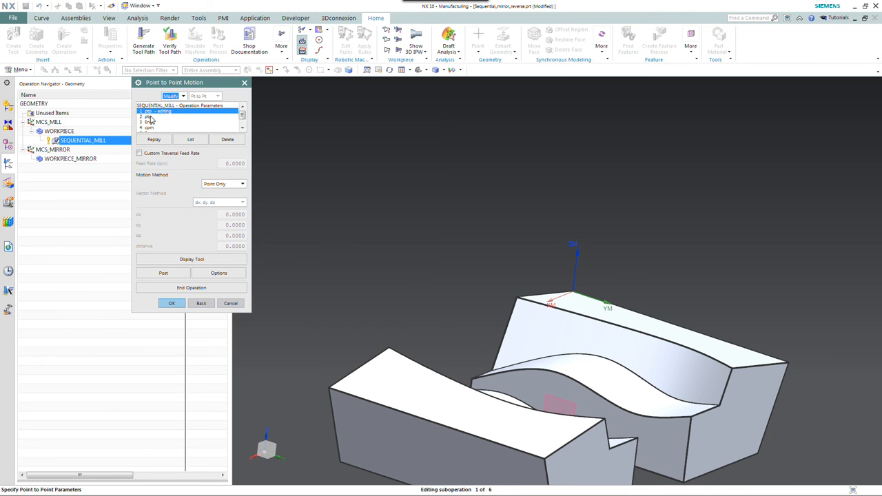
click(150, 116)
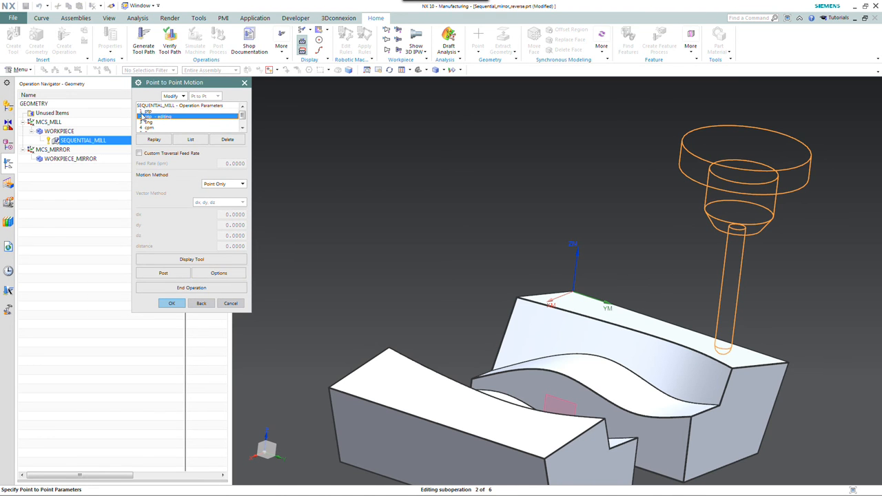
mouse_move(192, 259)
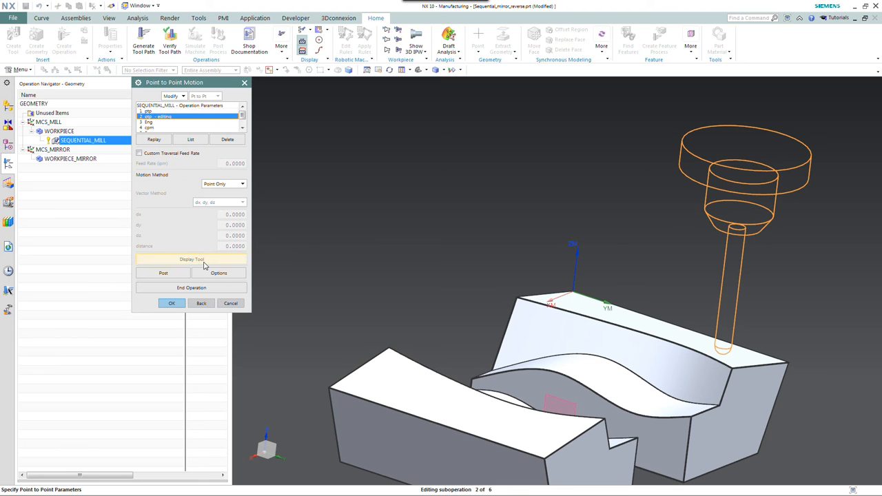
click(219, 273)
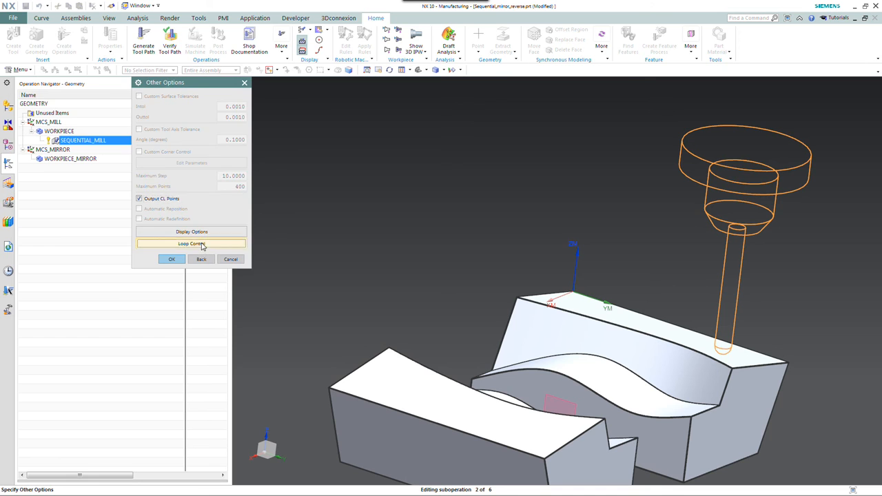
click(191, 243)
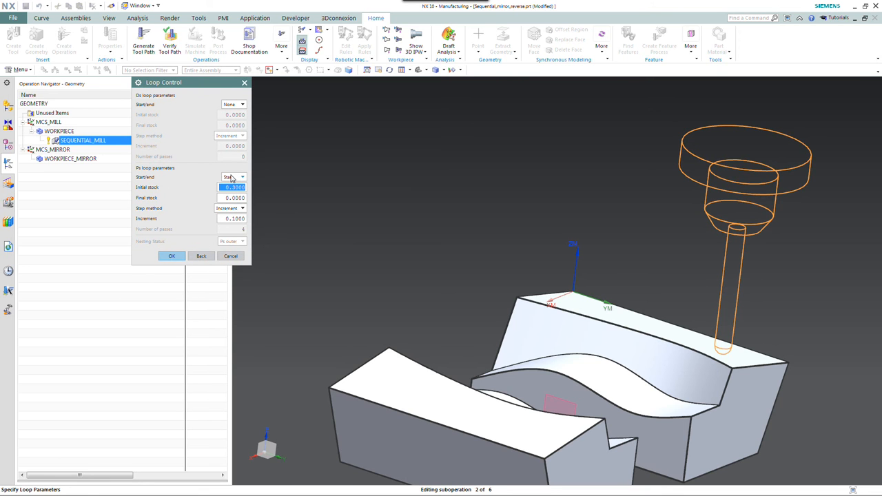
mouse_move(207, 195)
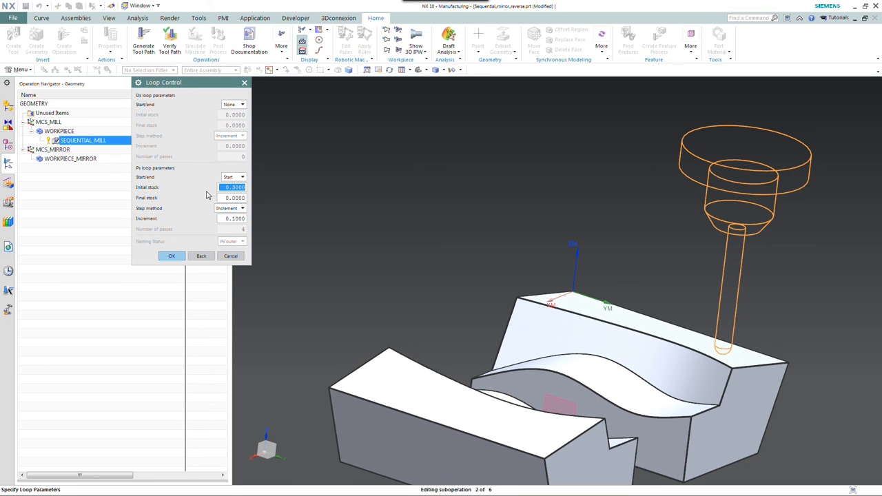
mouse_move(157, 197)
text(0.000)
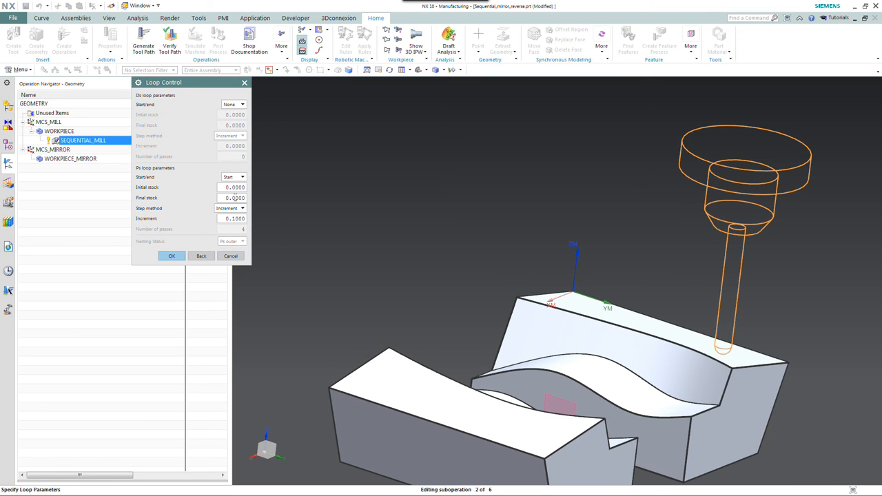
text(0.3000)
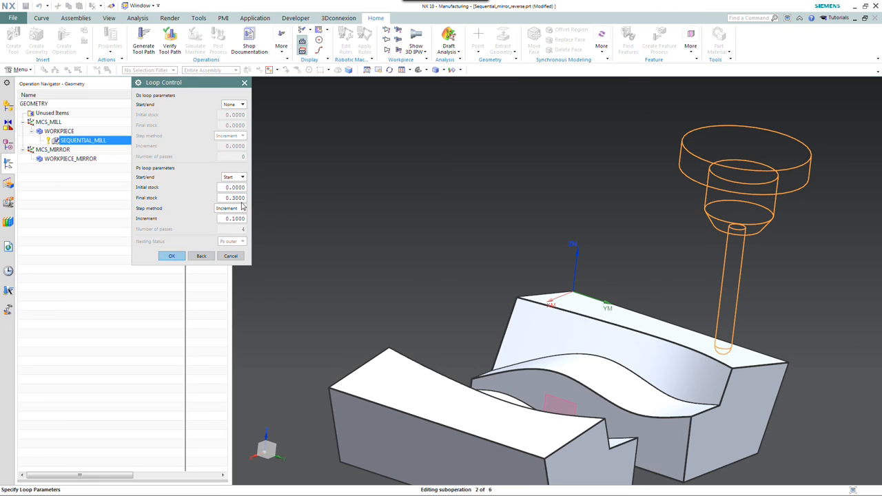
mouse_move(654, 377)
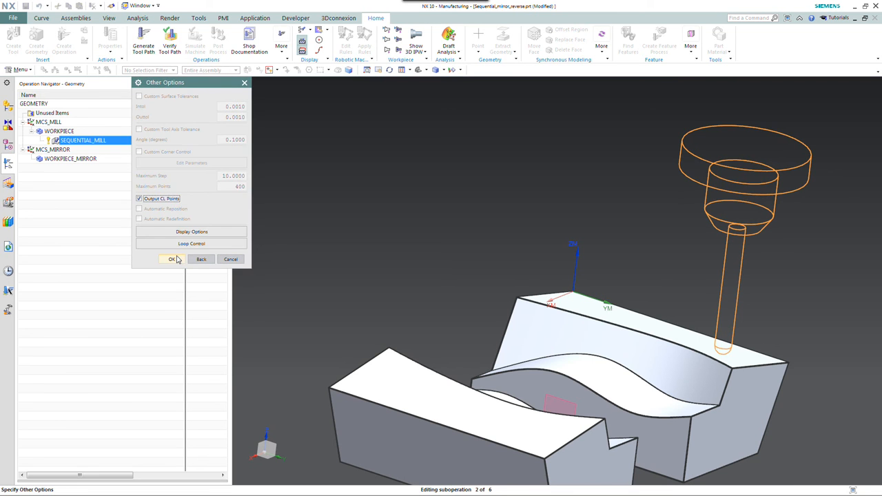
- Confirm Other Options and Point to Point Motion, end the operation, and generate the toolpath
click(172, 260)
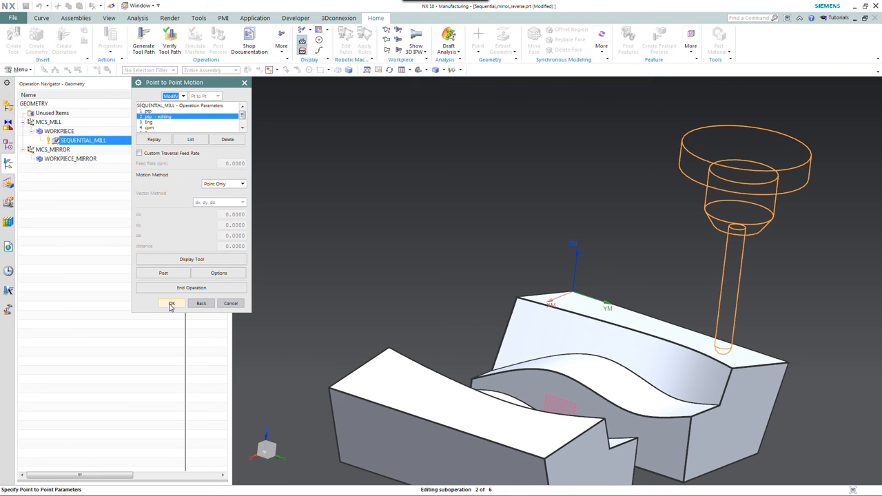
click(172, 304)
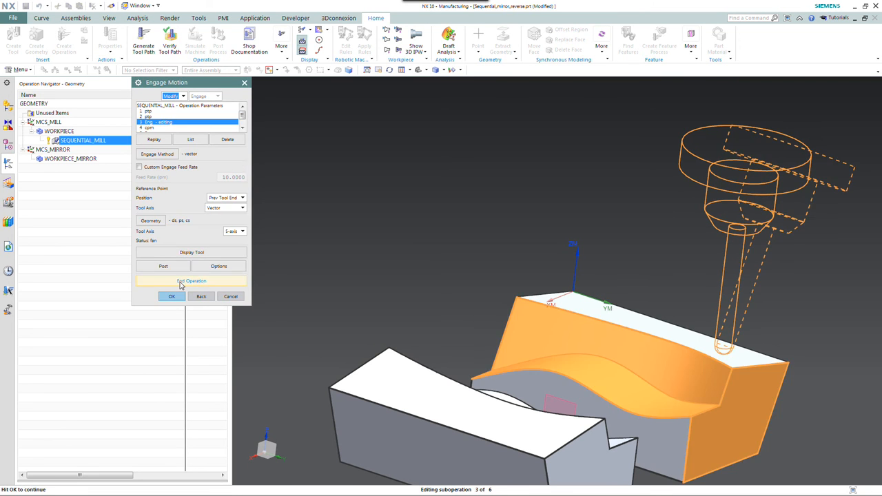
click(191, 280)
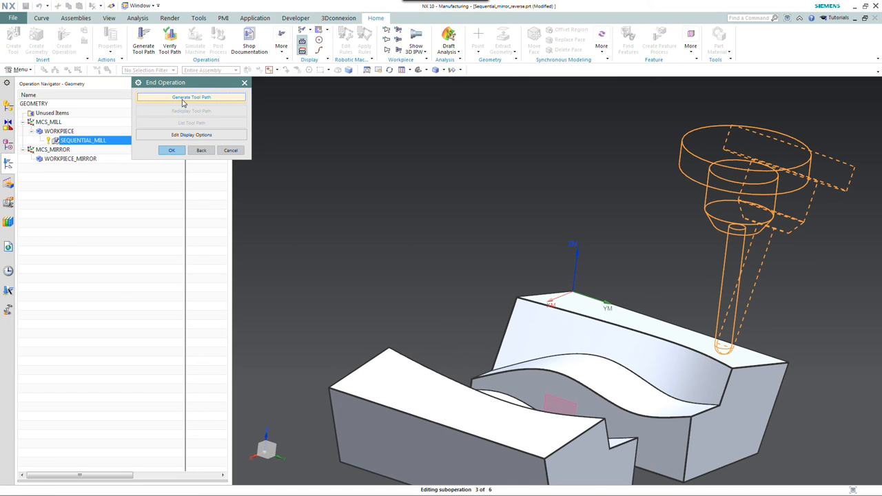
click(191, 96)
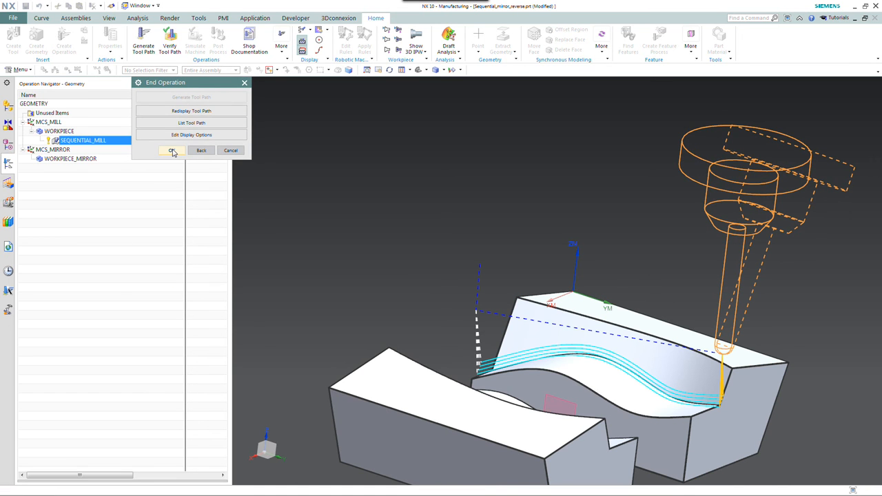
click(172, 150)
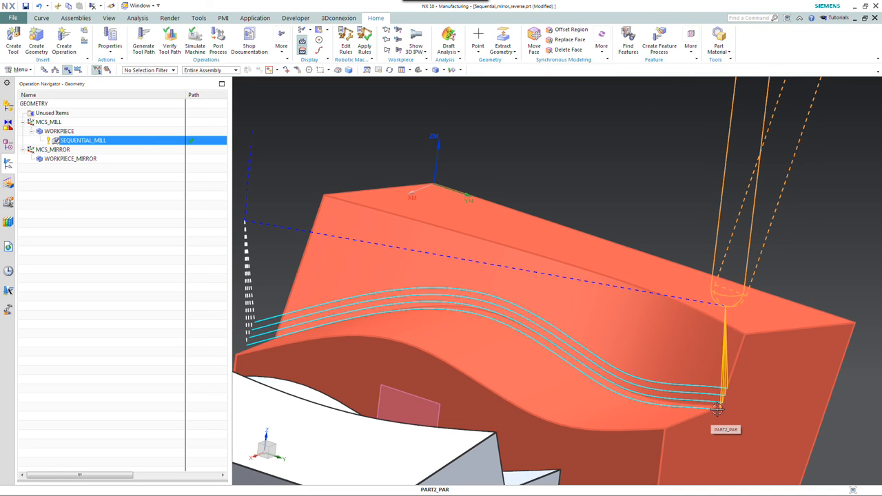
mouse_move(620, 367)
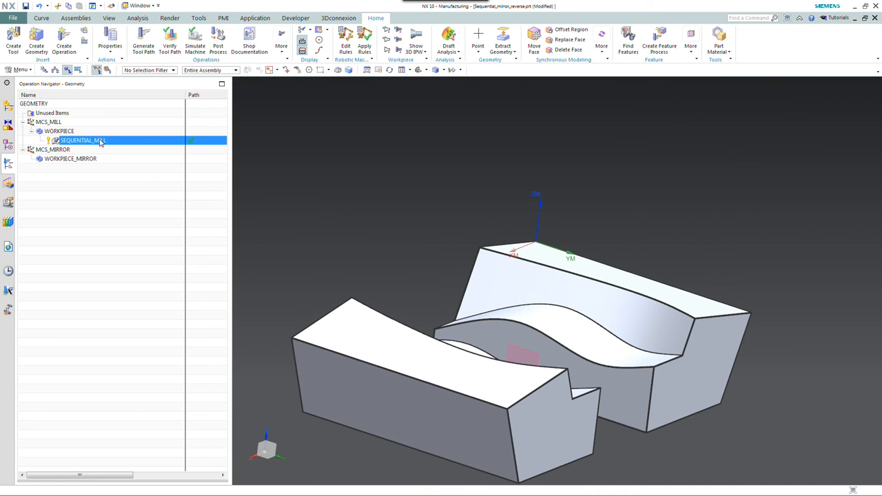
- Mirror-copy SEQUENTIAL_MILL through a plane into SEQUENTIAL_MILL_COPY under WORKPIECE_MIRROR
right_click(82, 140)
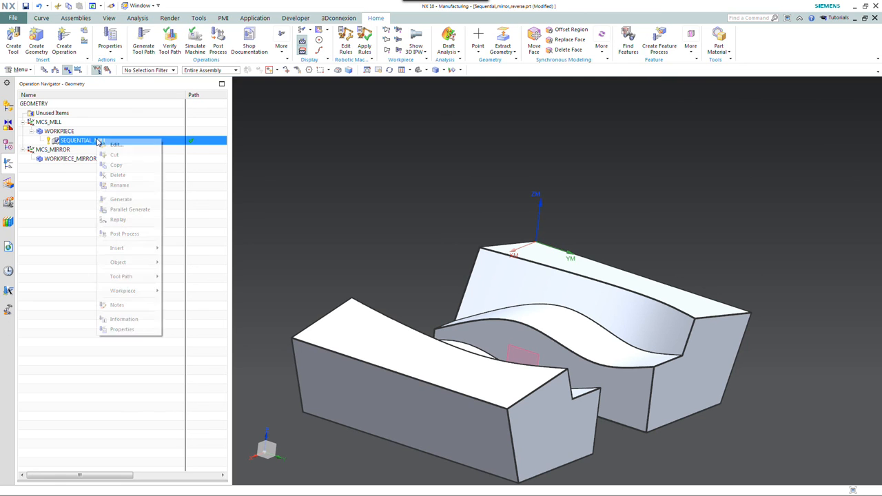
mouse_move(117, 261)
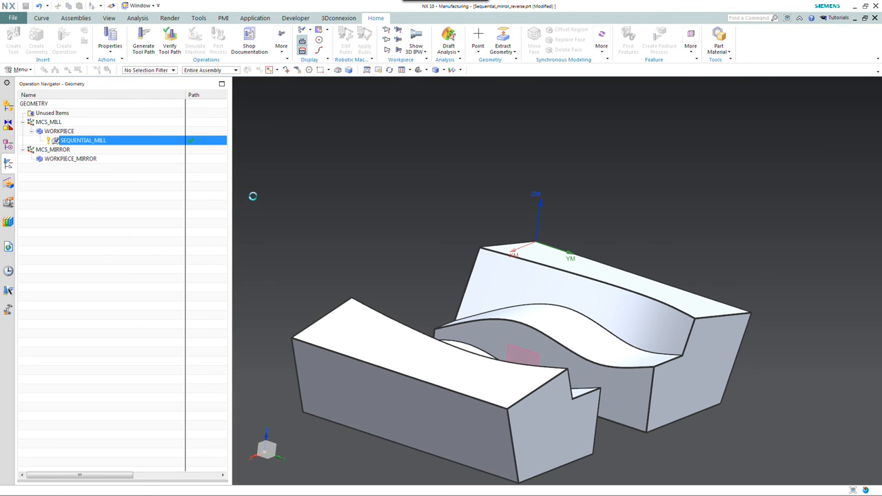
click(508, 343)
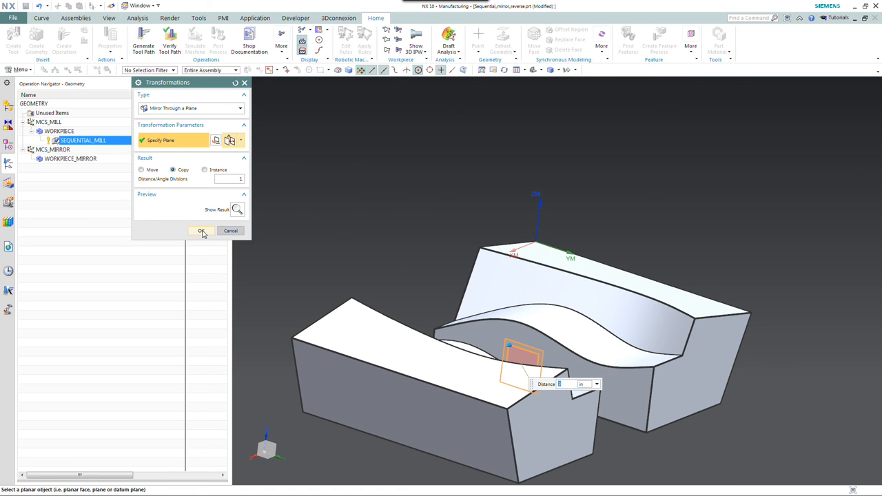
click(202, 231)
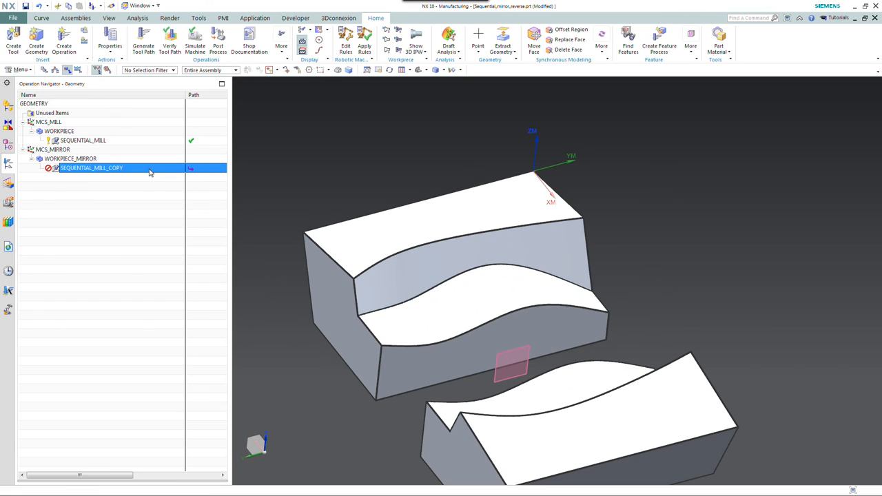
- Reverse the SEQUENTIAL_MILL_COPY tool path in the Tool Path Editor and accept the edit
right_click(91, 168)
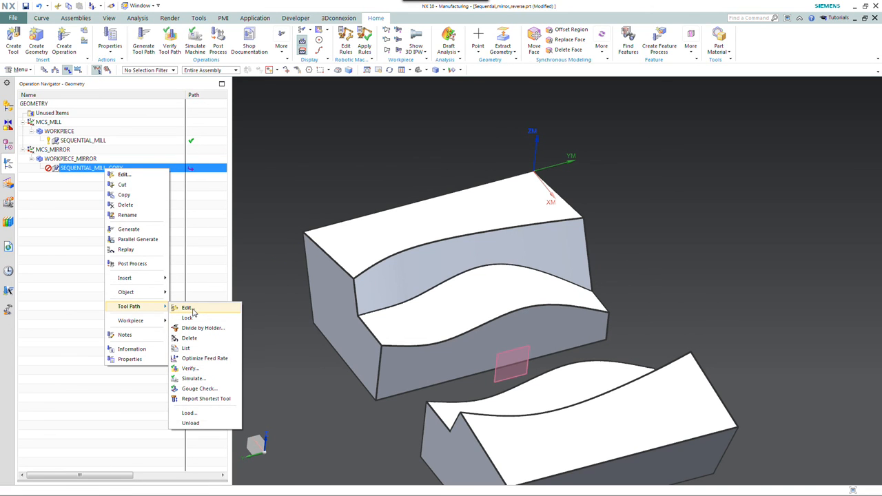
click(186, 307)
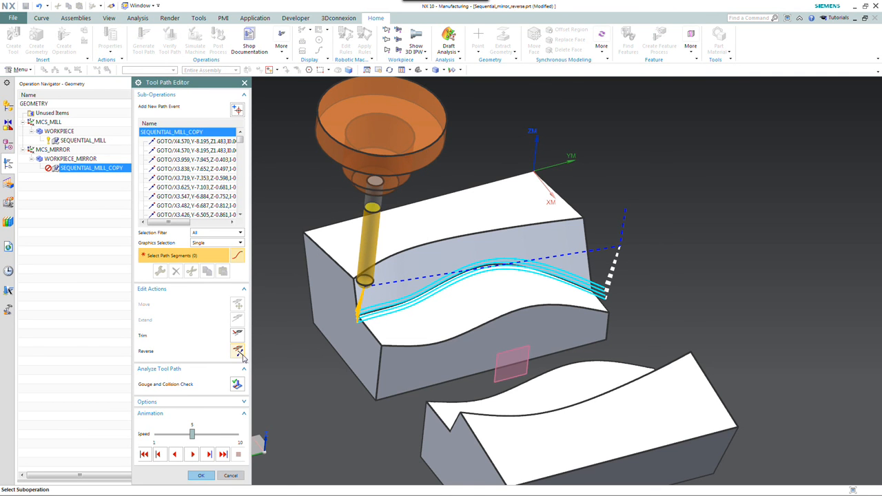
click(238, 351)
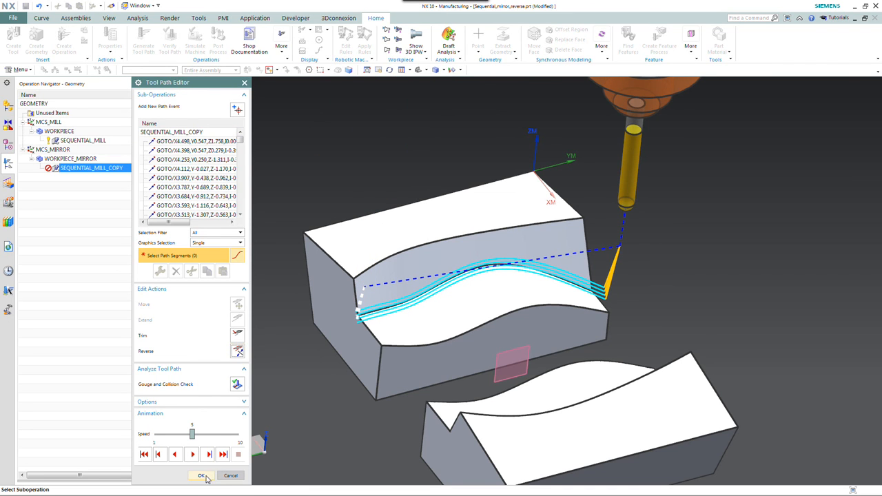
click(200, 476)
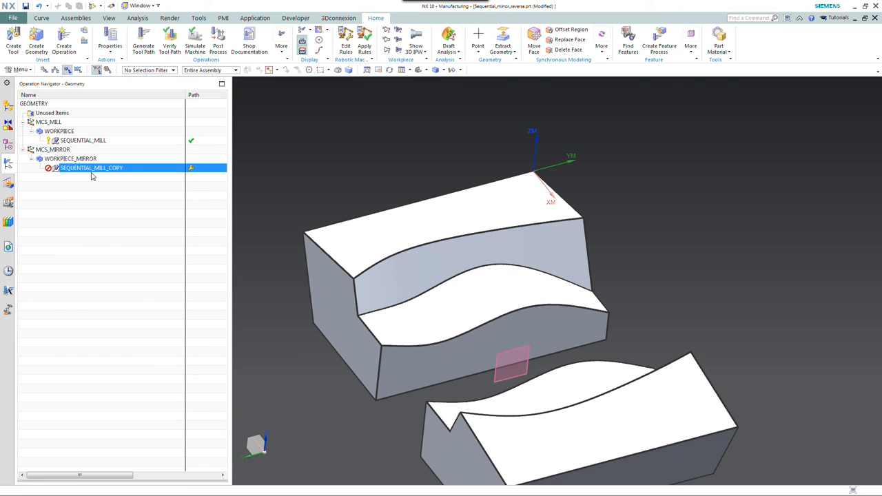
- Lock the SEQUENTIAL_MILL_COPY tool path against regeneration and reopen its shortcut menu
right_click(91, 167)
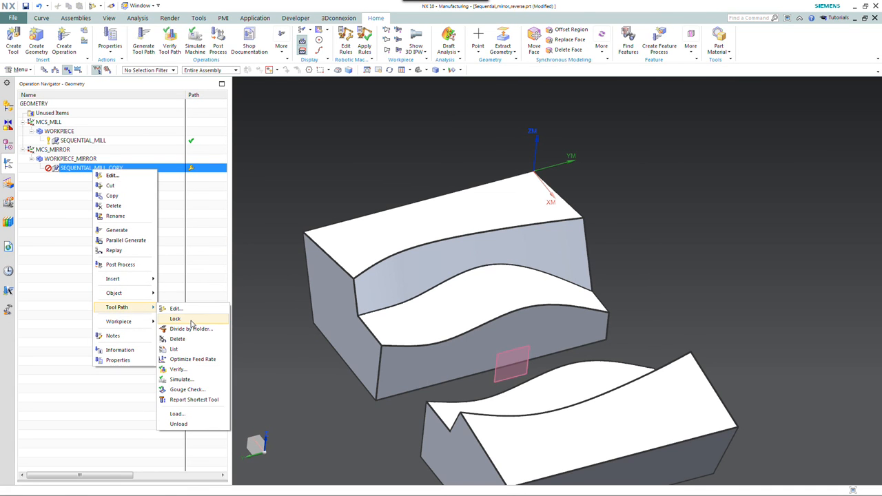
click(175, 318)
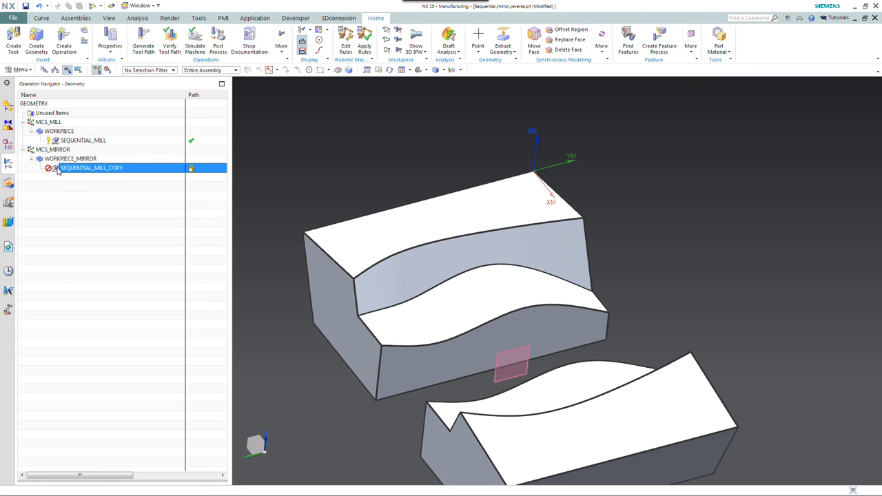
mouse_move(48, 174)
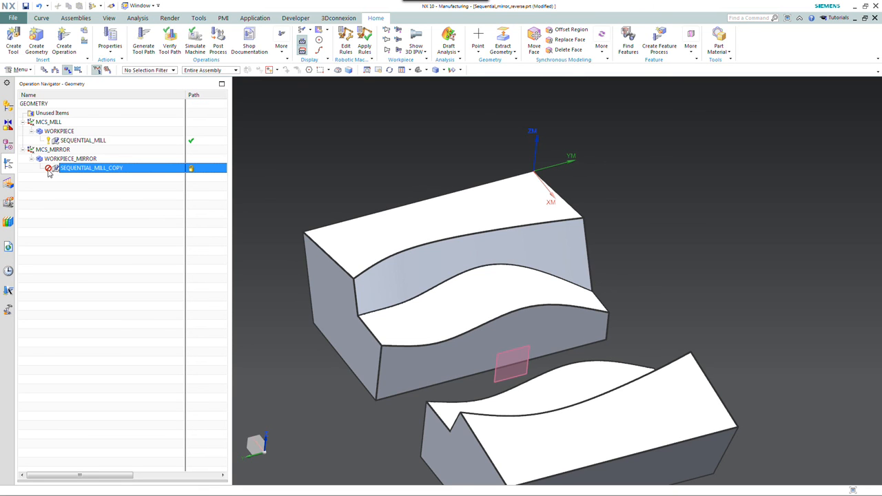
mouse_move(77, 169)
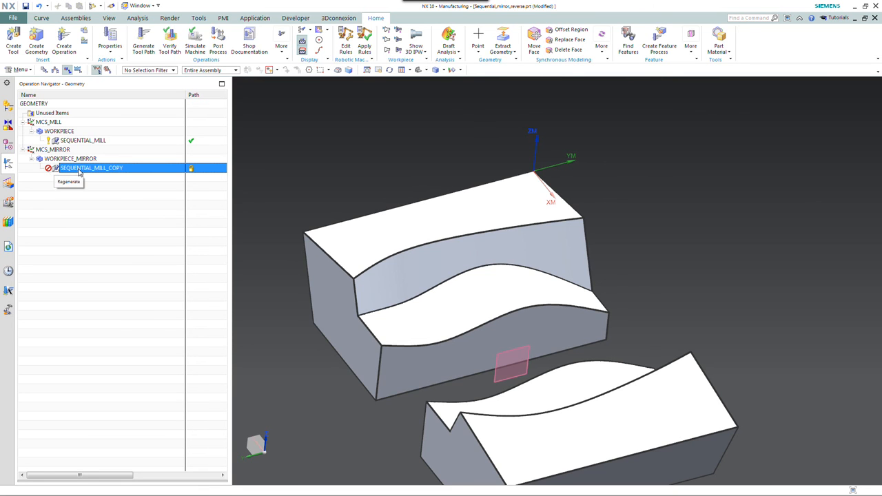
right_click(92, 167)
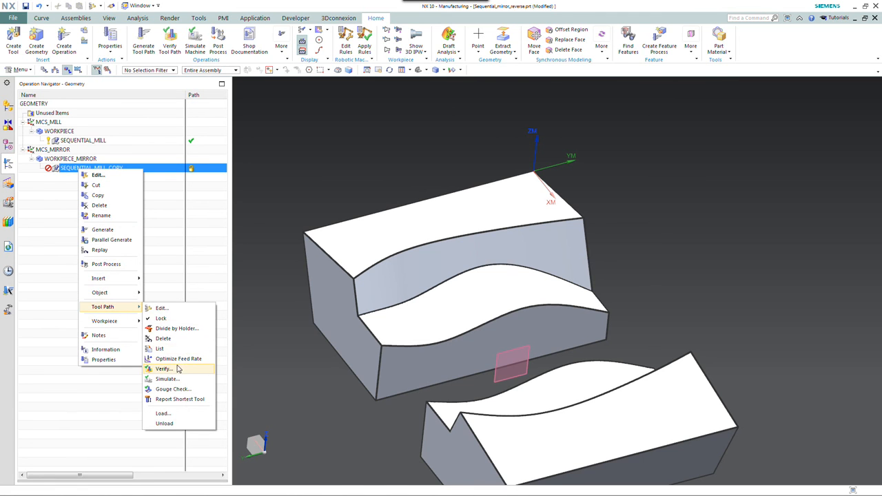
- Verify SEQUENTIAL_MILL_COPY with 3D Dynamic material-removal playback, then close verification
click(163, 369)
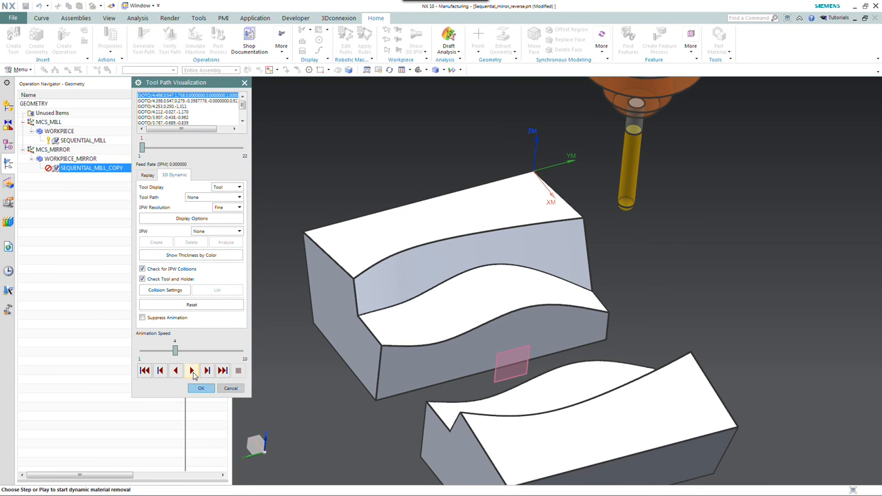
click(191, 371)
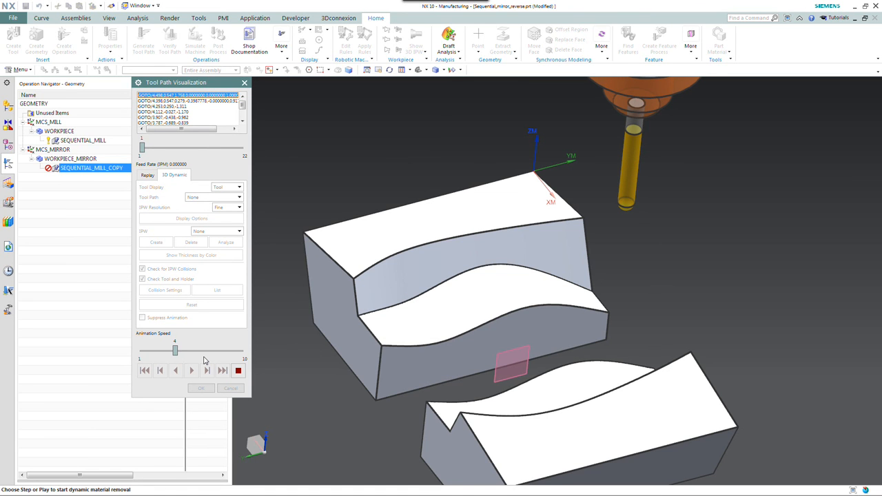
click(191, 371)
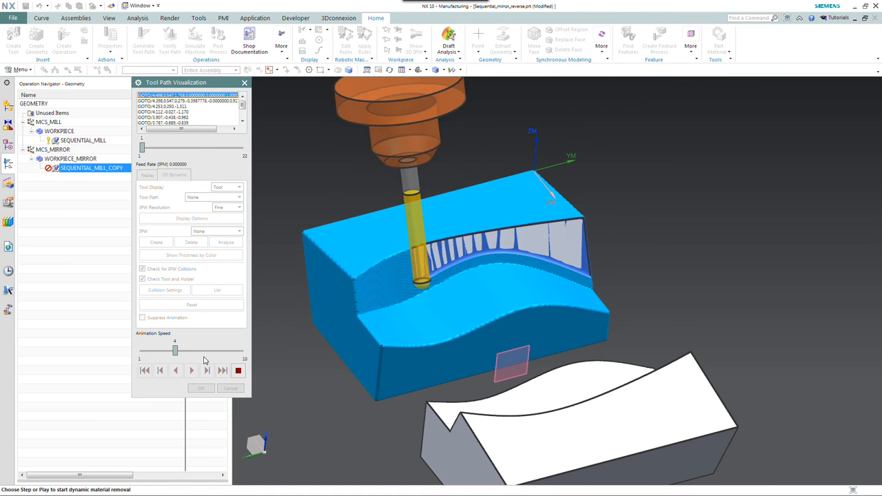
click(191, 371)
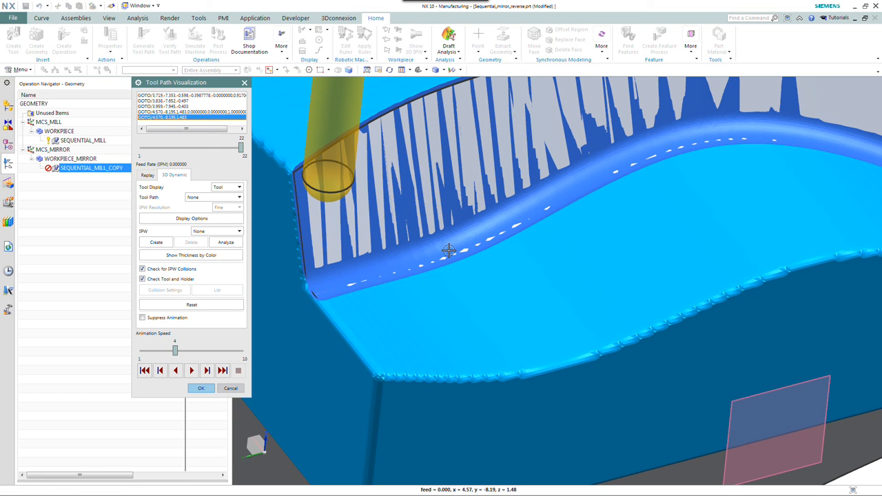
mouse_move(285, 346)
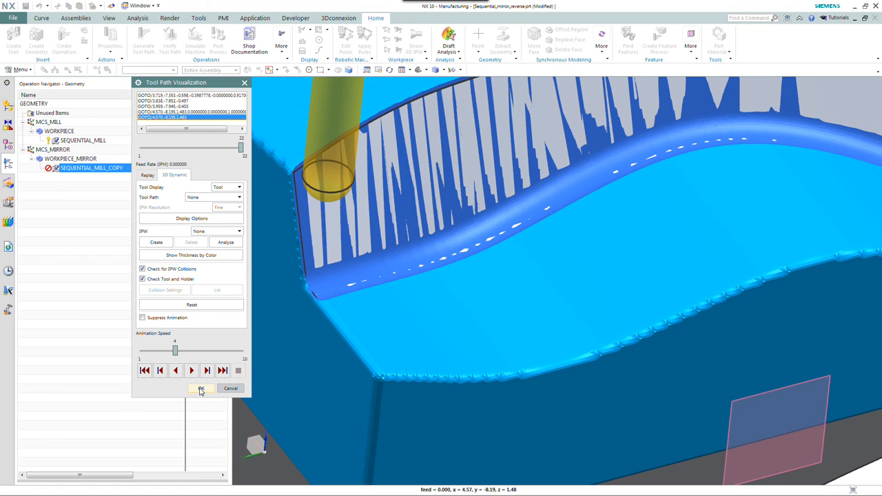
click(201, 388)
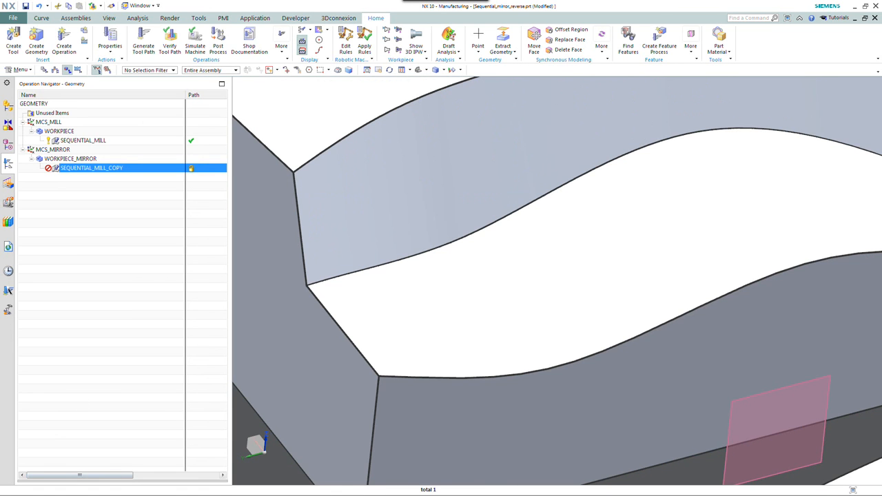